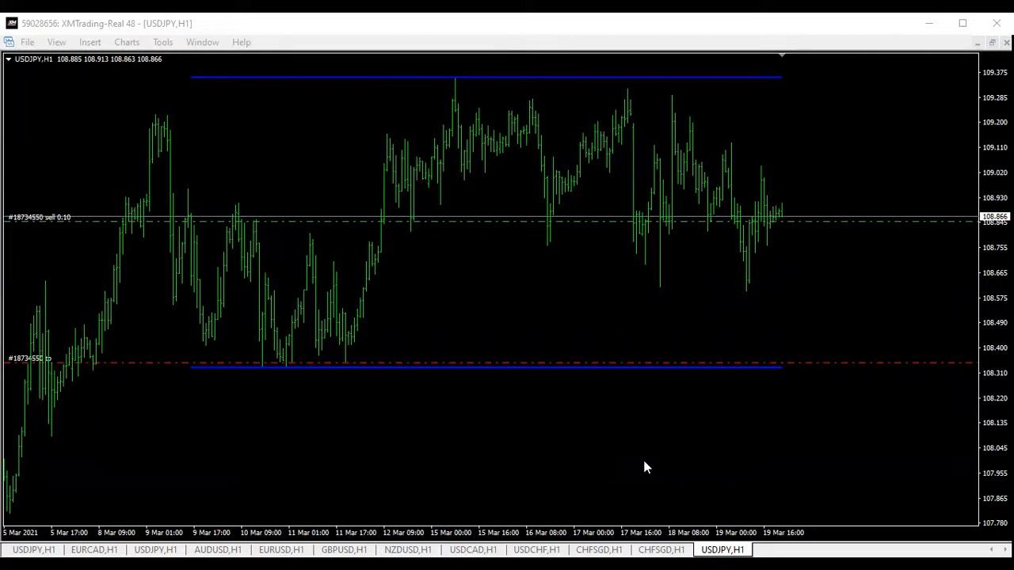
mouse_move(727, 263)
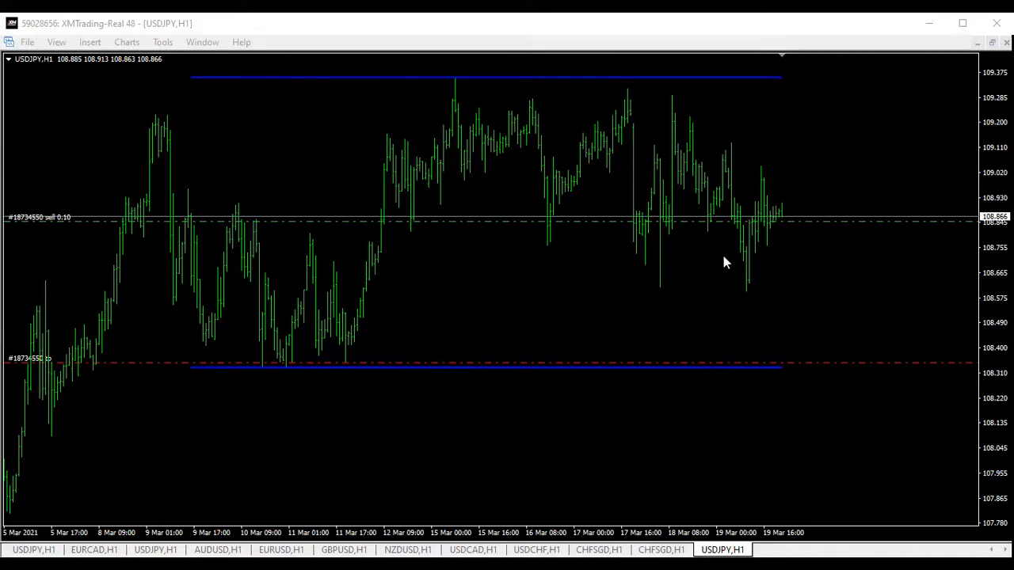
mouse_move(732, 351)
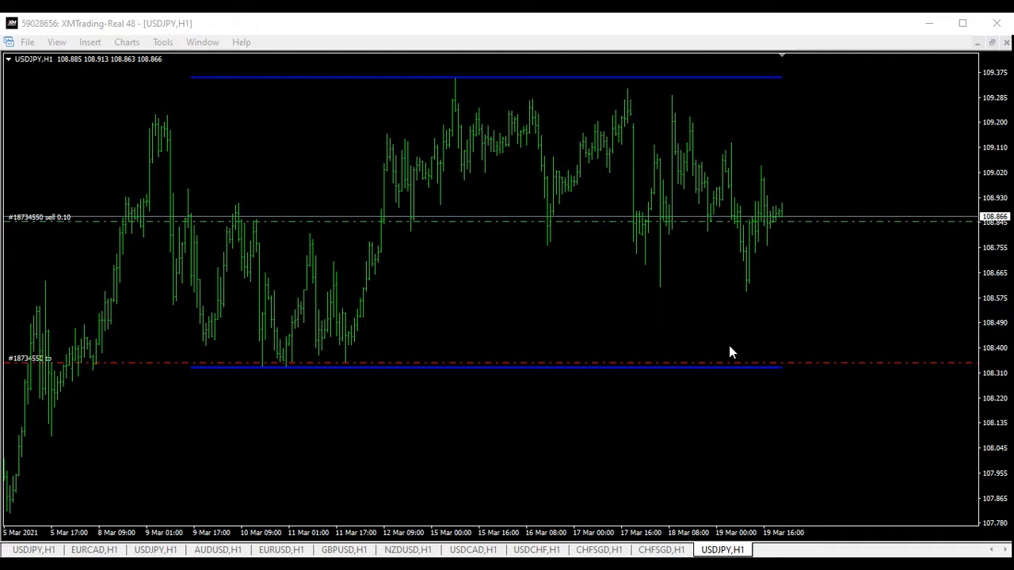
mouse_move(618, 98)
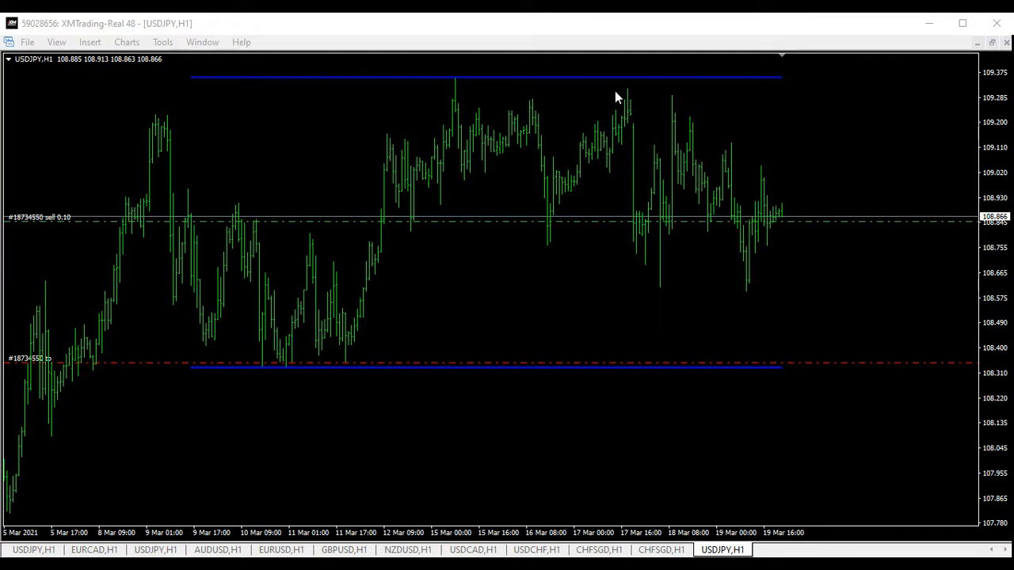
mouse_move(811, 365)
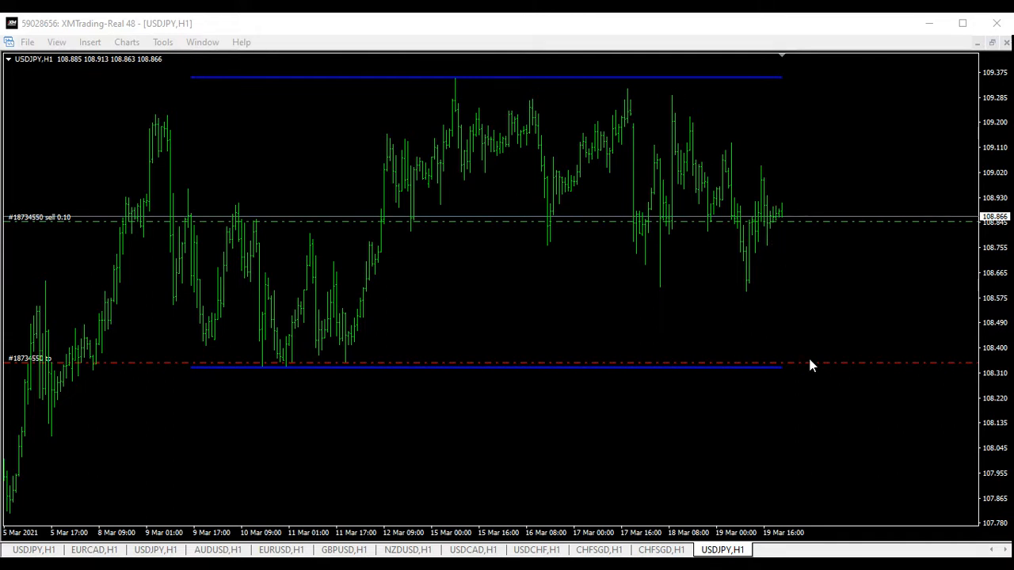
mouse_move(456, 81)
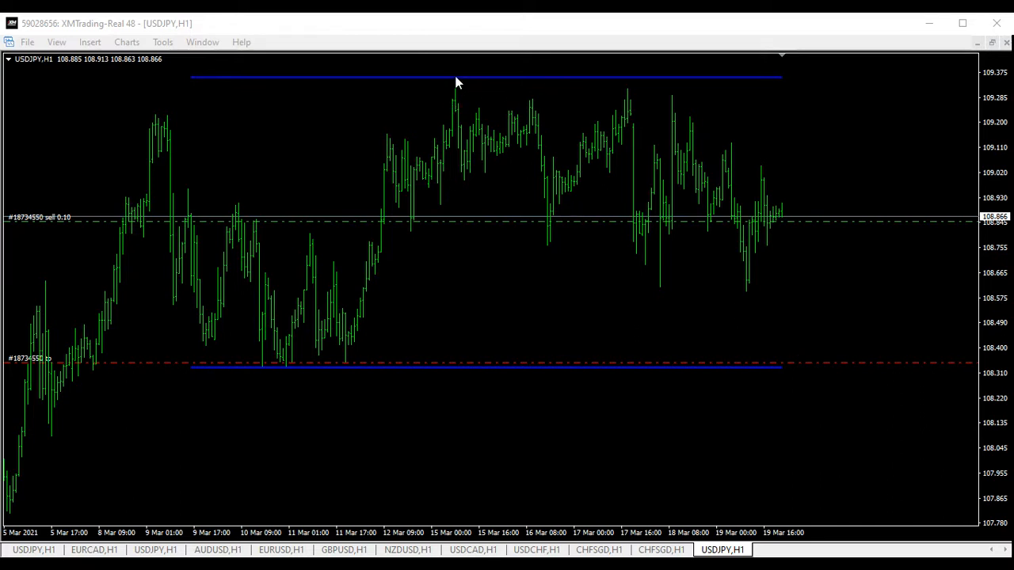
mouse_move(611, 76)
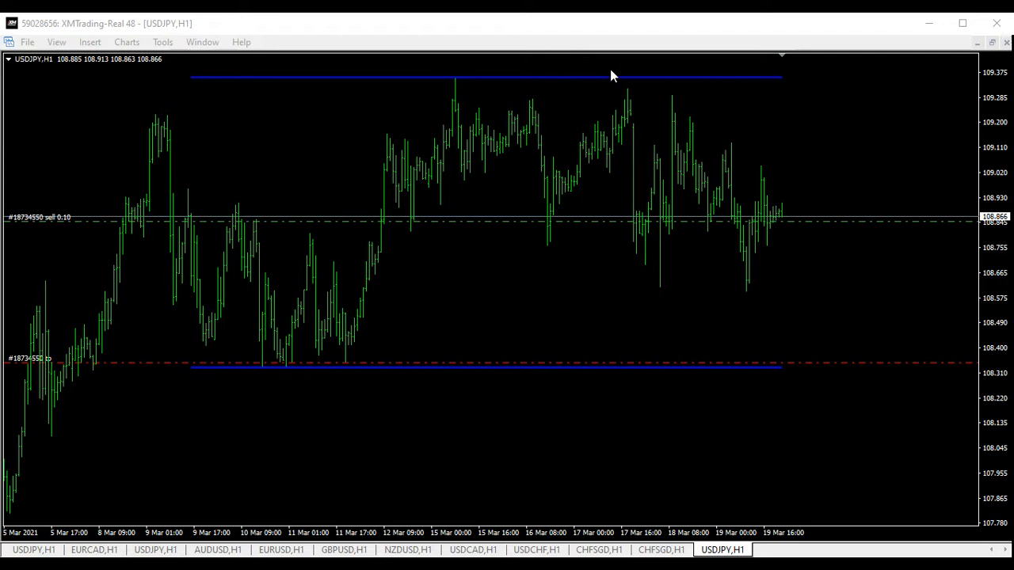
mouse_move(674, 102)
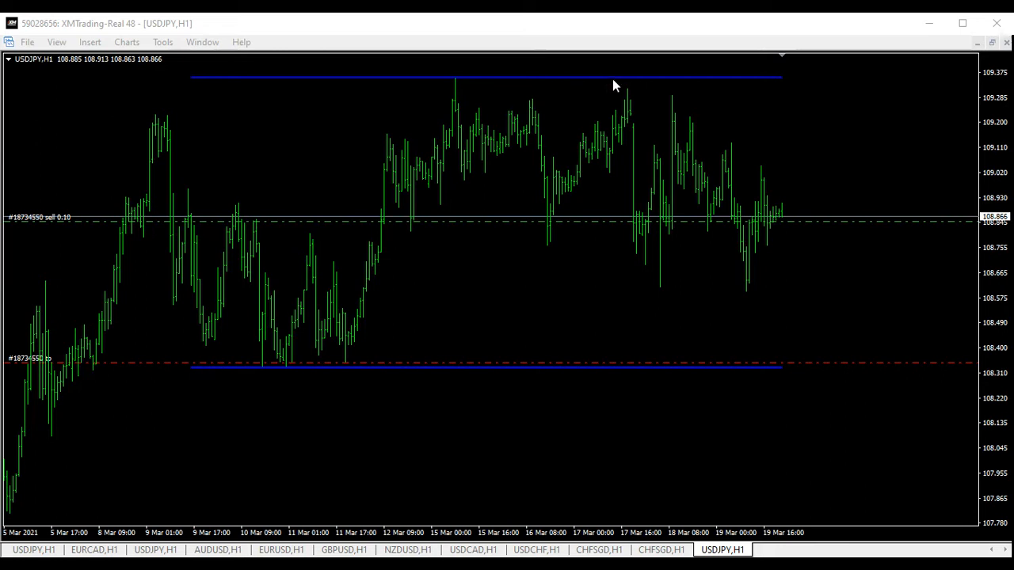
mouse_move(636, 104)
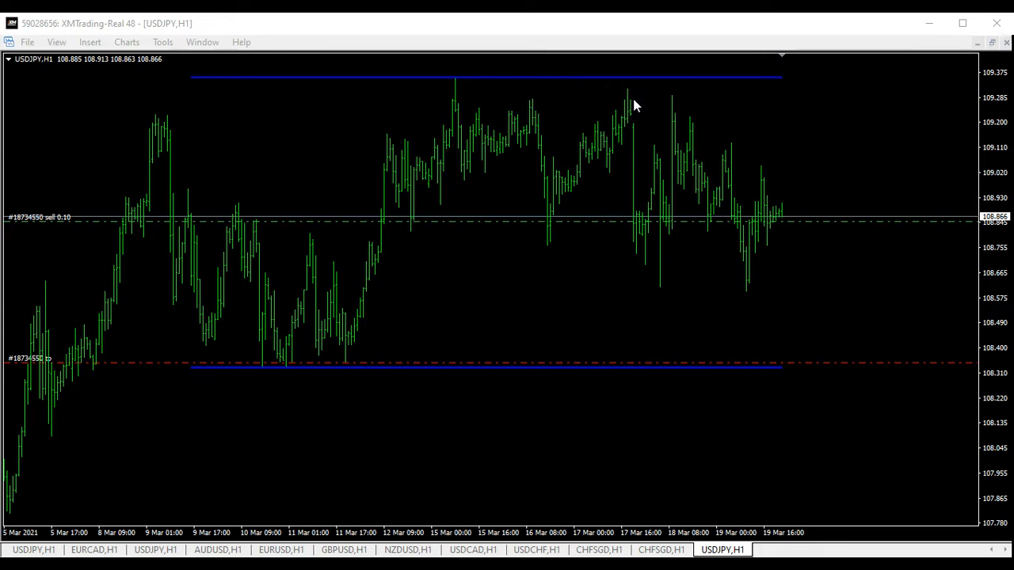
mouse_move(675, 103)
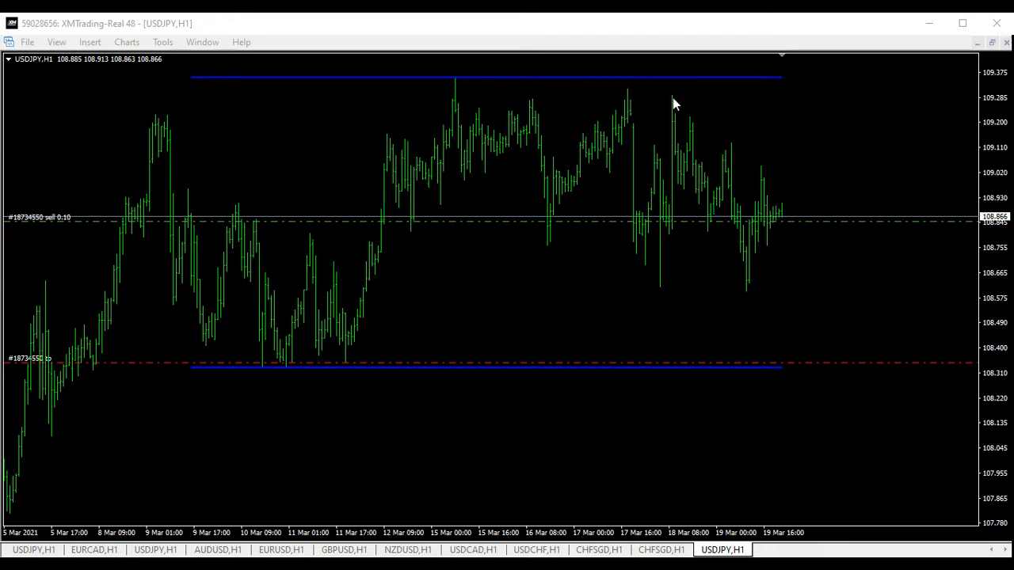
mouse_move(663, 101)
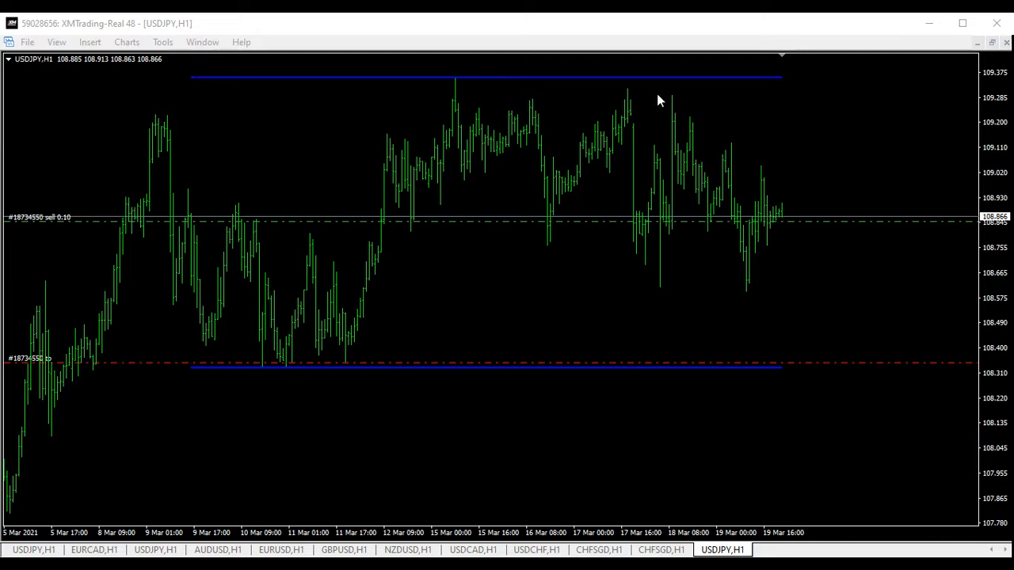
mouse_move(673, 83)
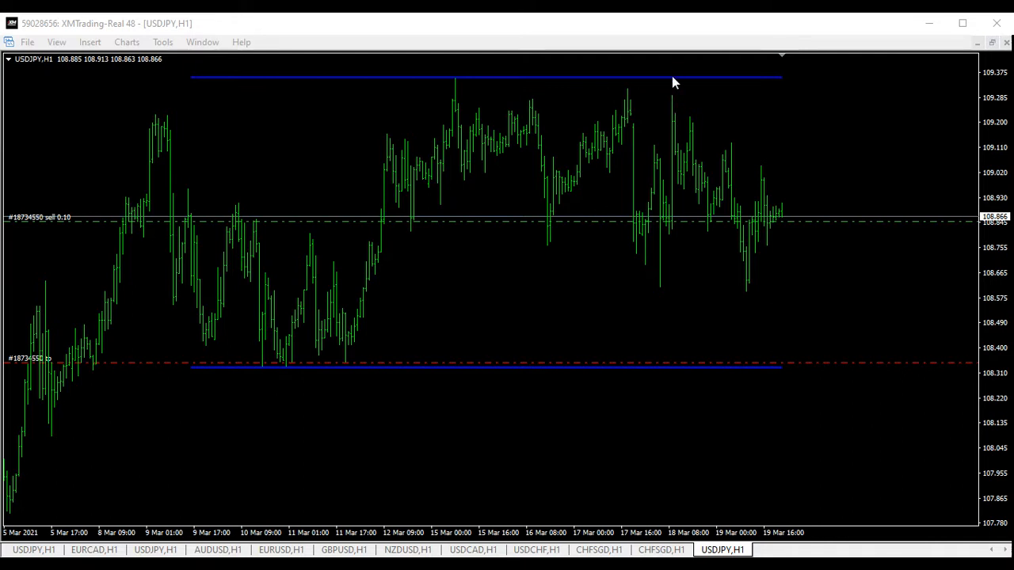
mouse_move(672, 101)
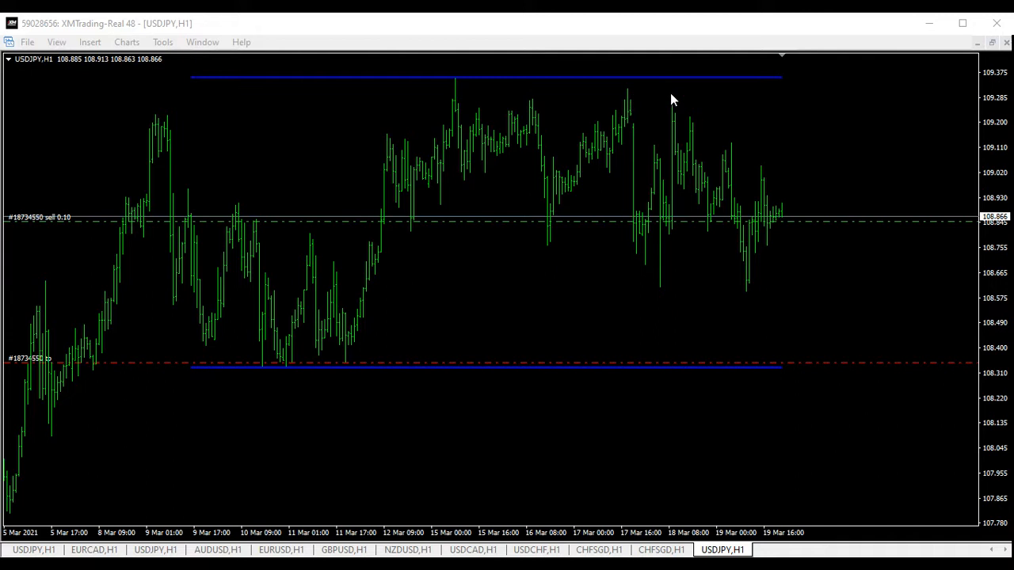
mouse_move(456, 87)
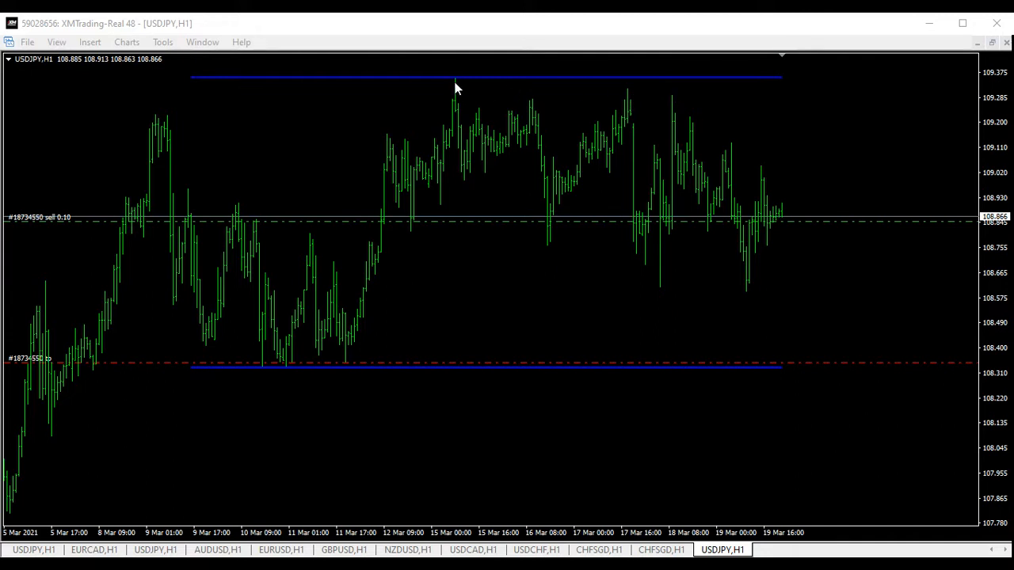
mouse_move(440, 76)
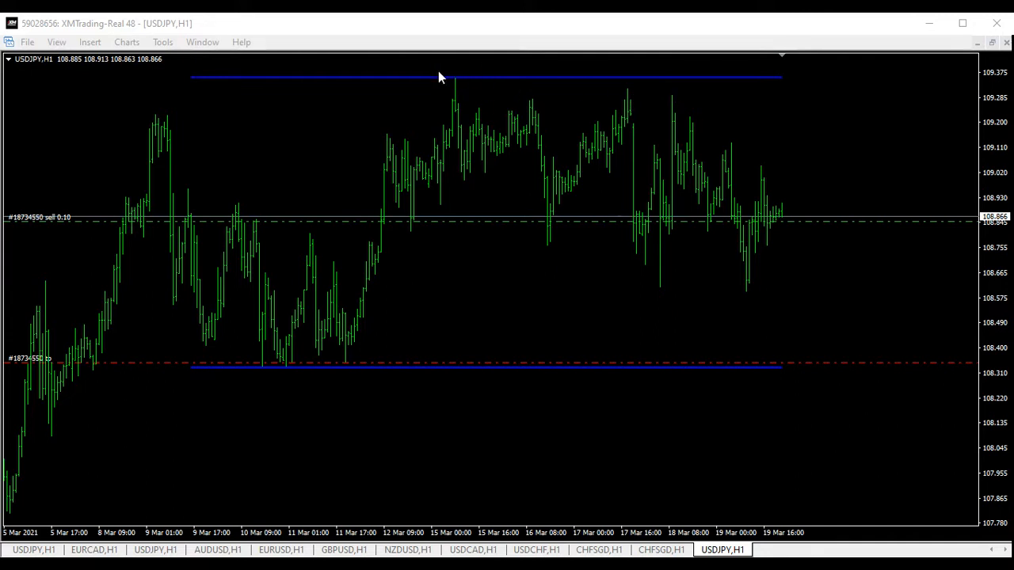
mouse_move(760, 328)
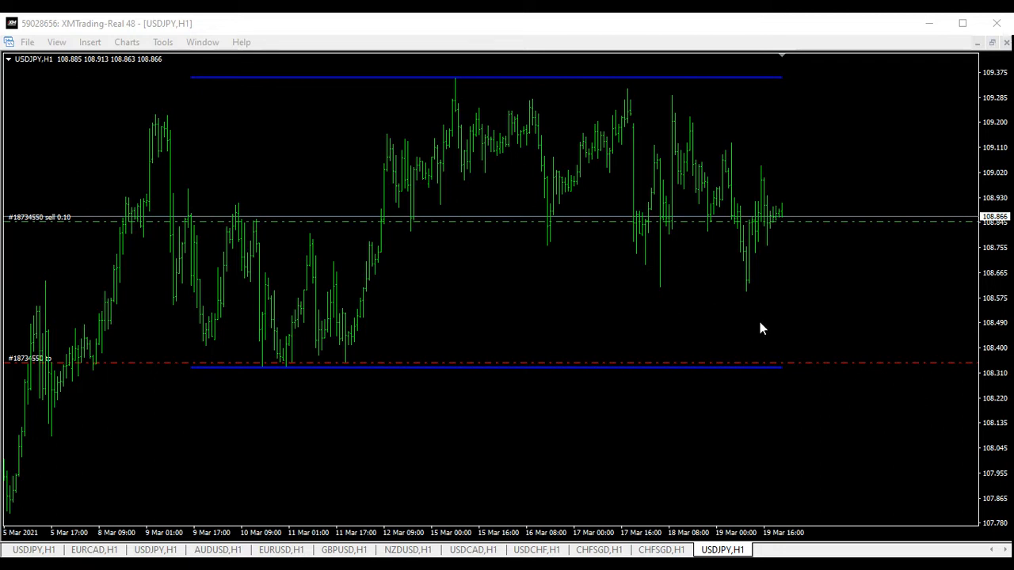
mouse_move(311, 129)
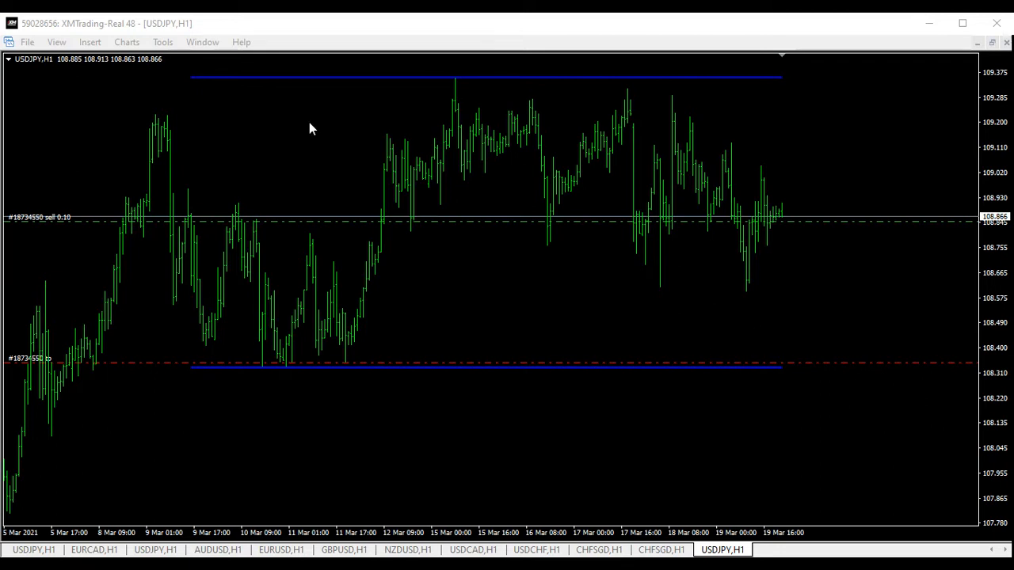
mouse_move(167, 119)
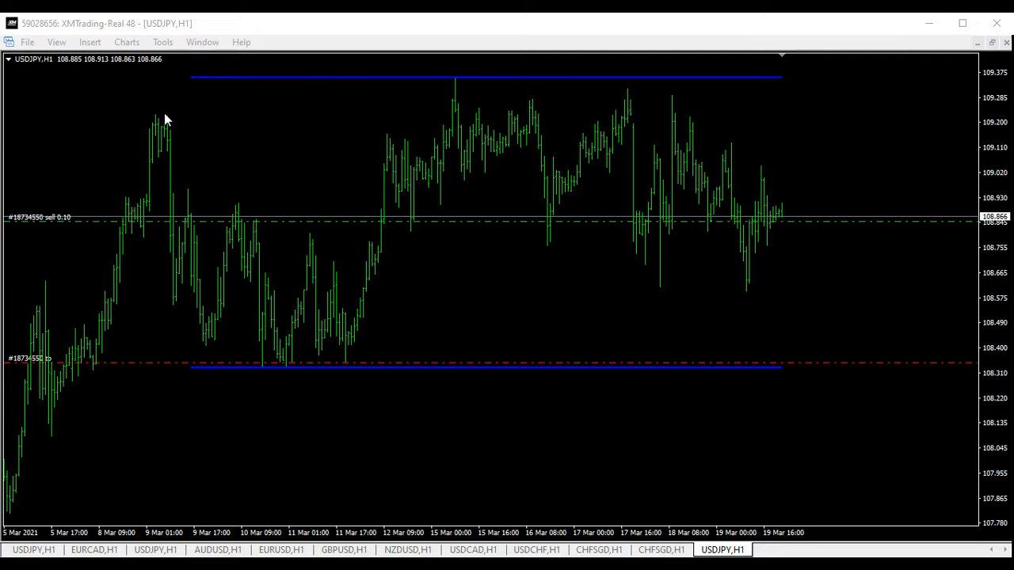
mouse_move(60, 49)
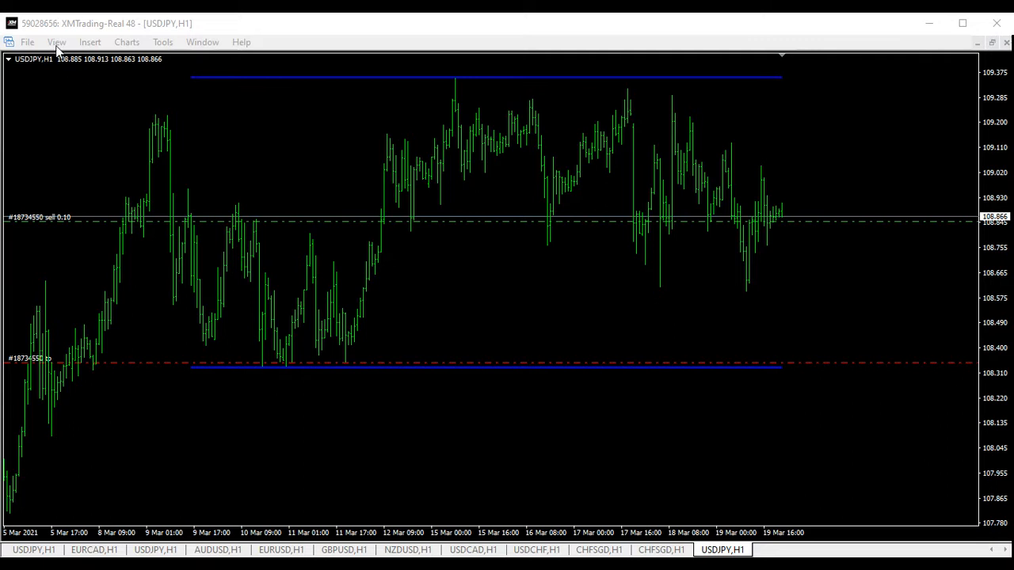
Draw a white descending trendline from the top peak across the recent swing highs
click(89, 41)
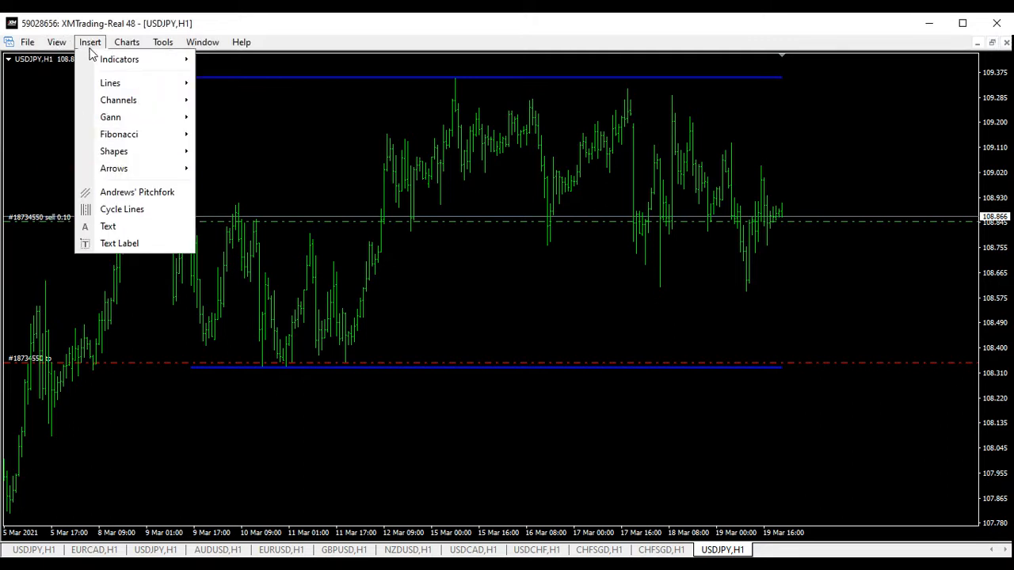
mouse_move(119, 59)
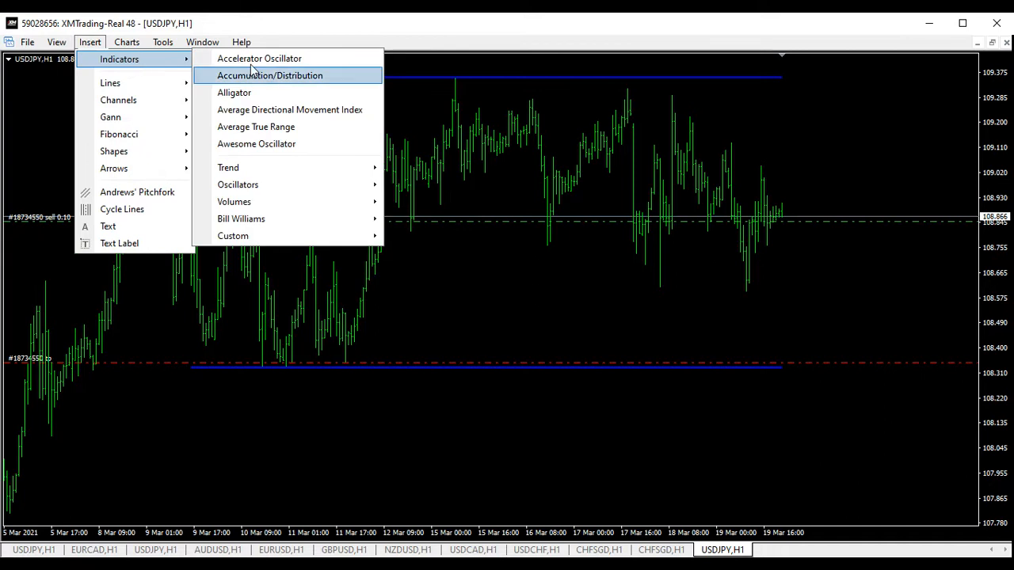
mouse_move(109, 82)
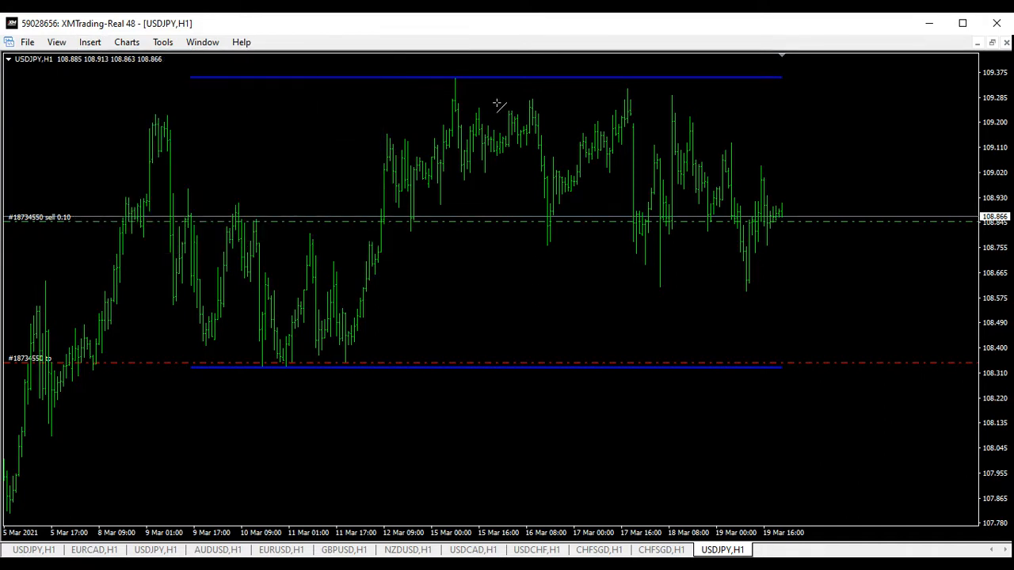
mouse_move(457, 76)
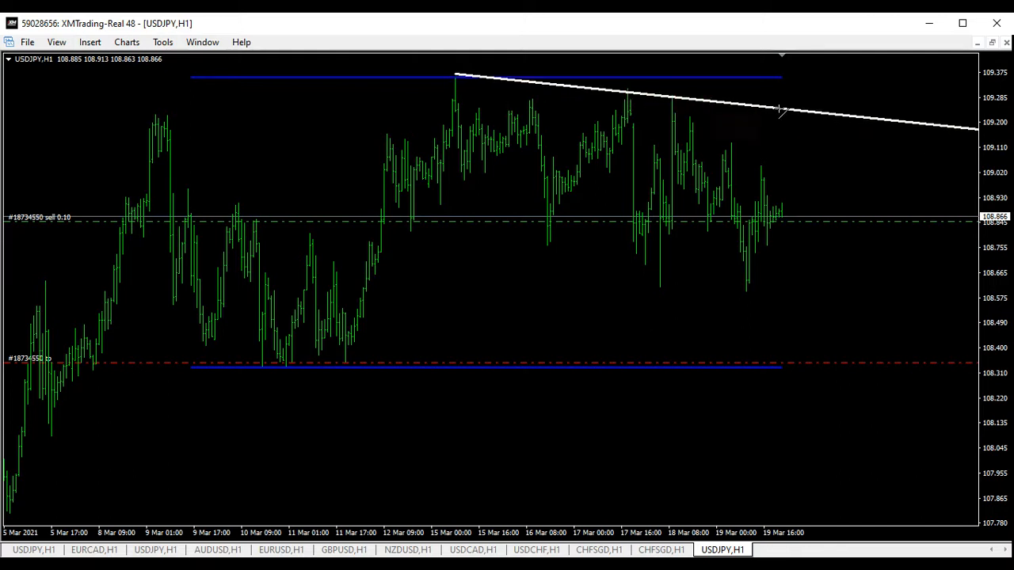
drag(779, 108, 801, 107)
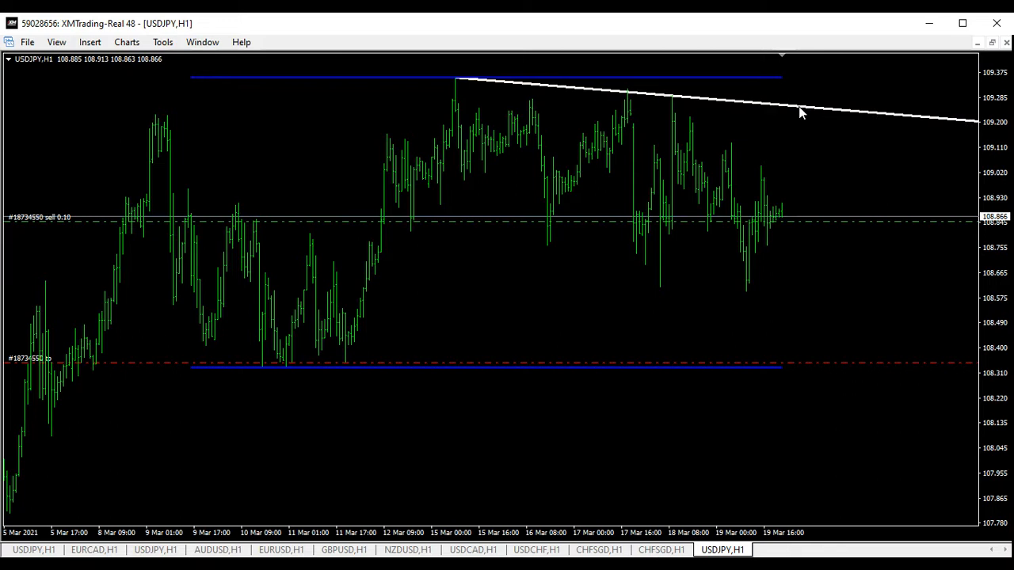
mouse_move(799, 204)
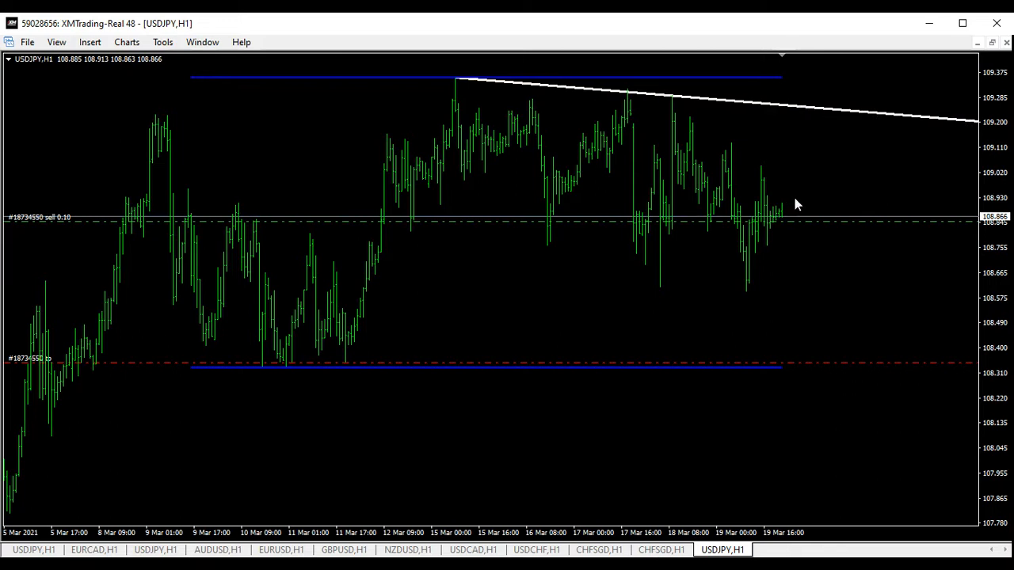
mouse_move(808, 108)
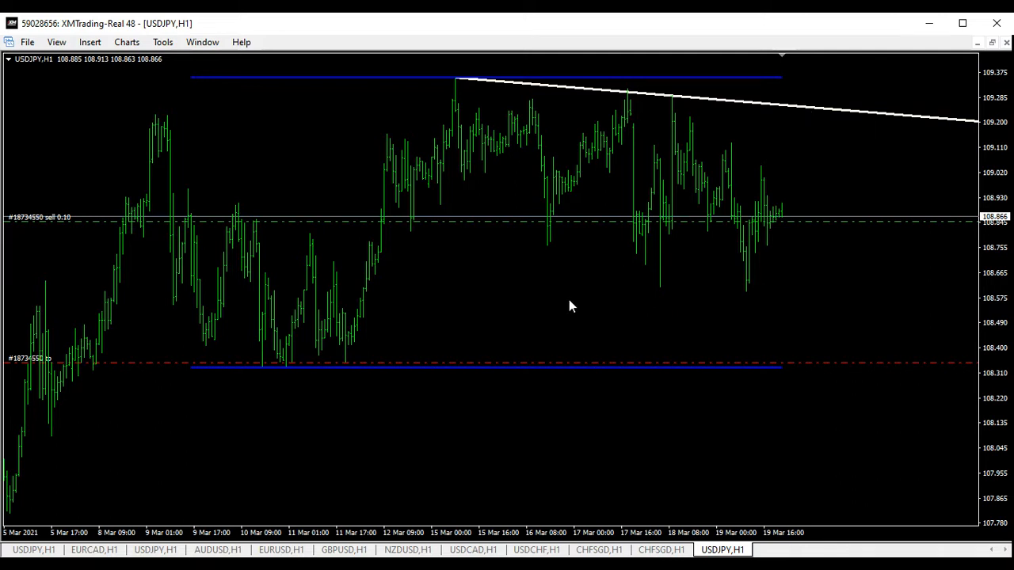
mouse_move(521, 298)
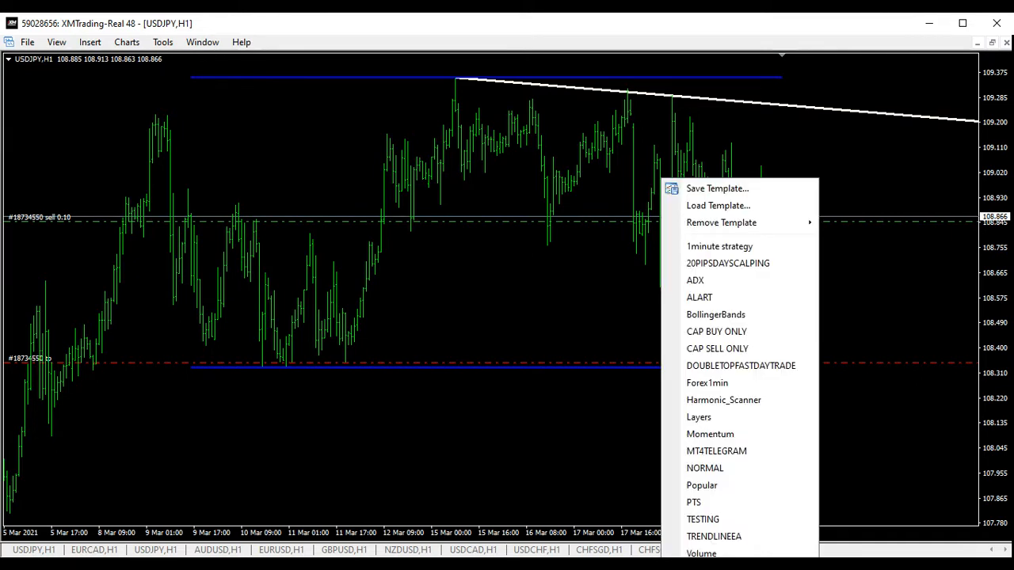
Dismiss the template menu and bring up the Custom indicators list via Insert > Indicators
click(118, 82)
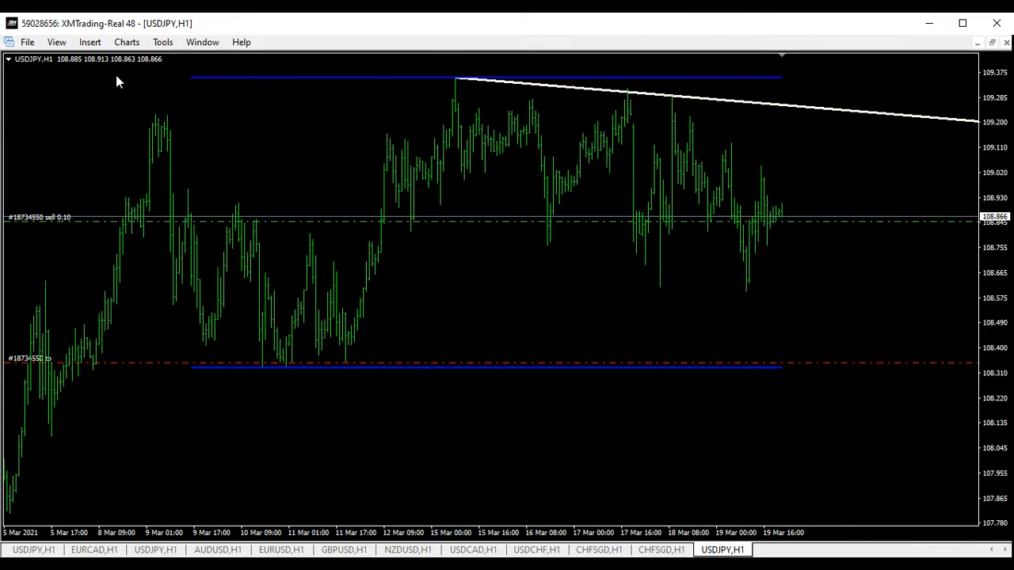
click(88, 41)
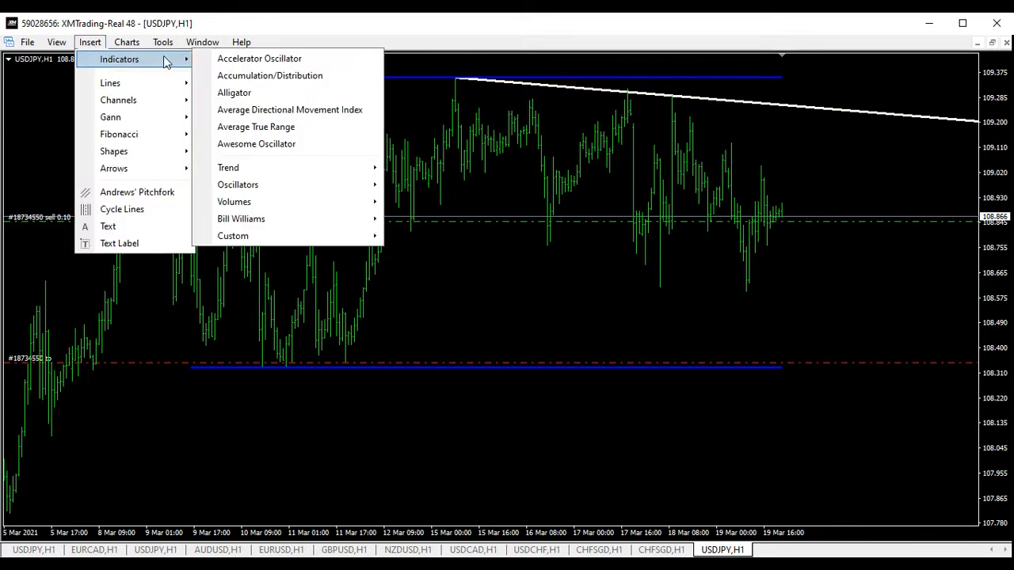
click(233, 234)
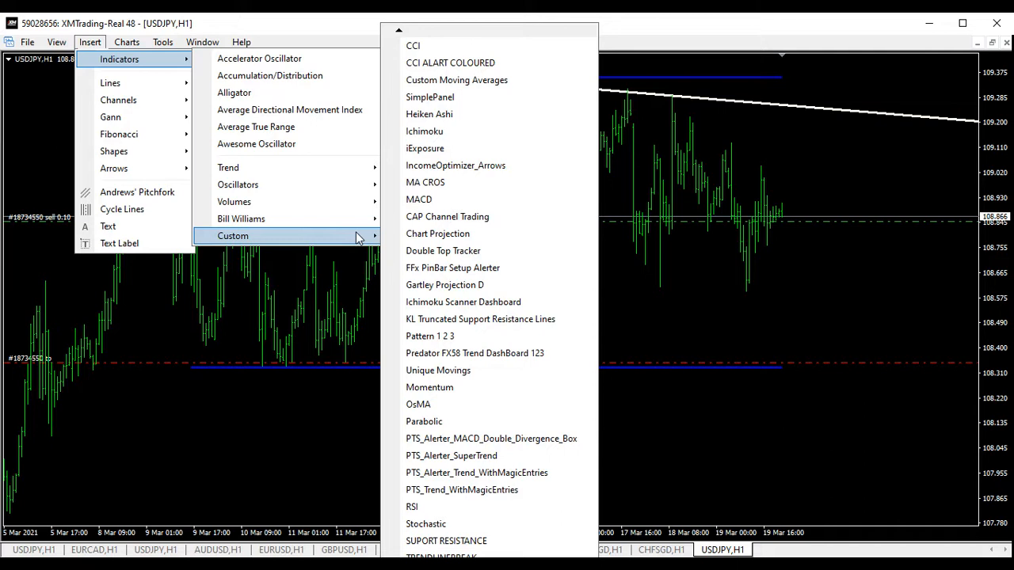
mouse_move(453, 268)
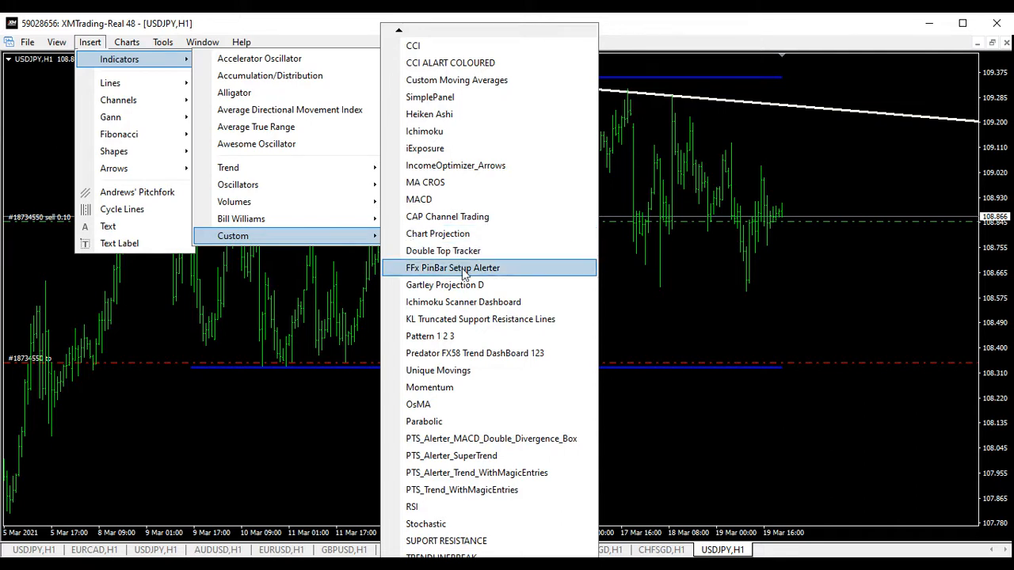
Attach FFx PinBar Setup Alerter and in its Inputs set Use_SL_Pips true with an SL_Pips value
click(453, 266)
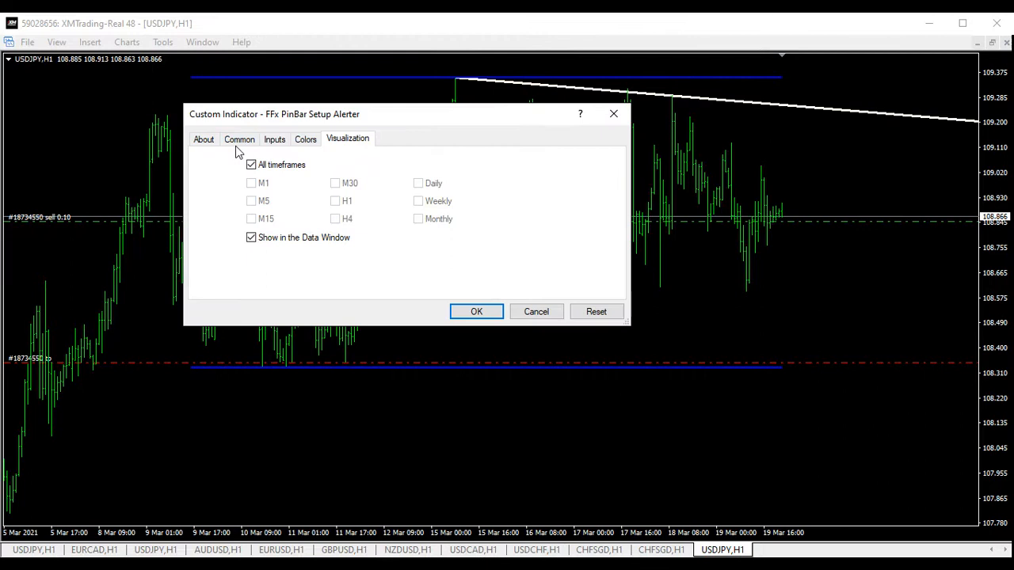
click(240, 140)
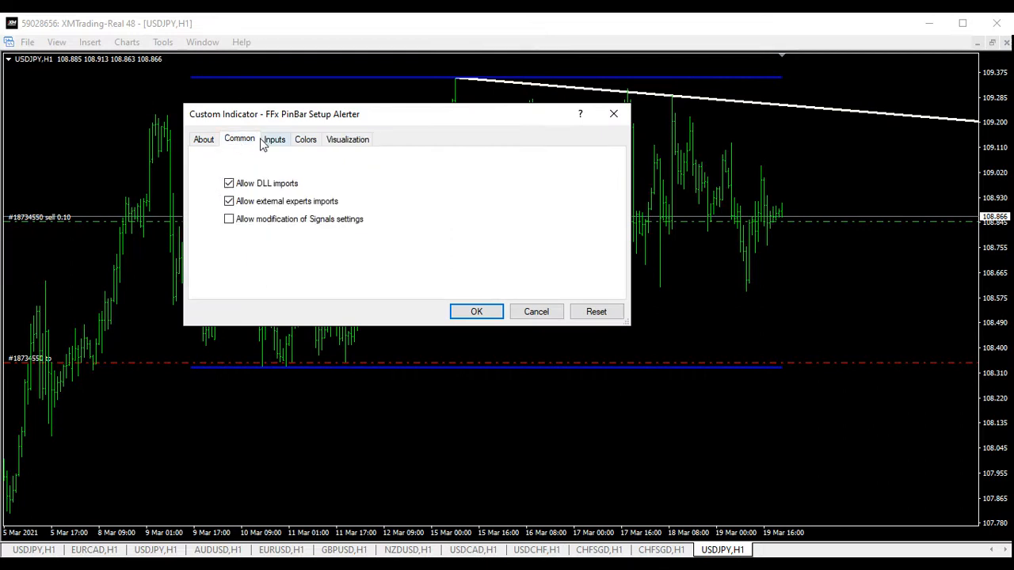
click(273, 140)
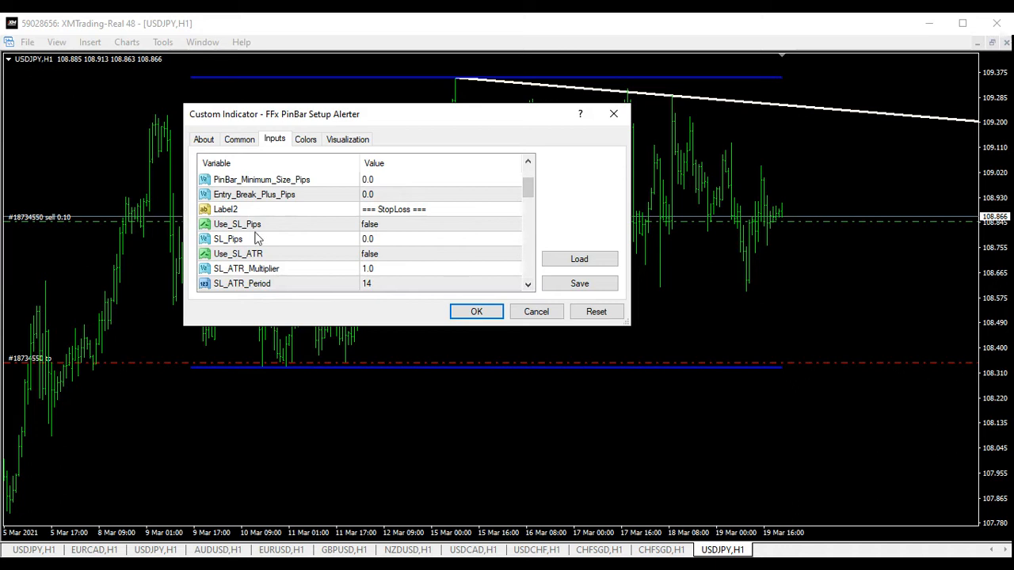
mouse_move(515, 230)
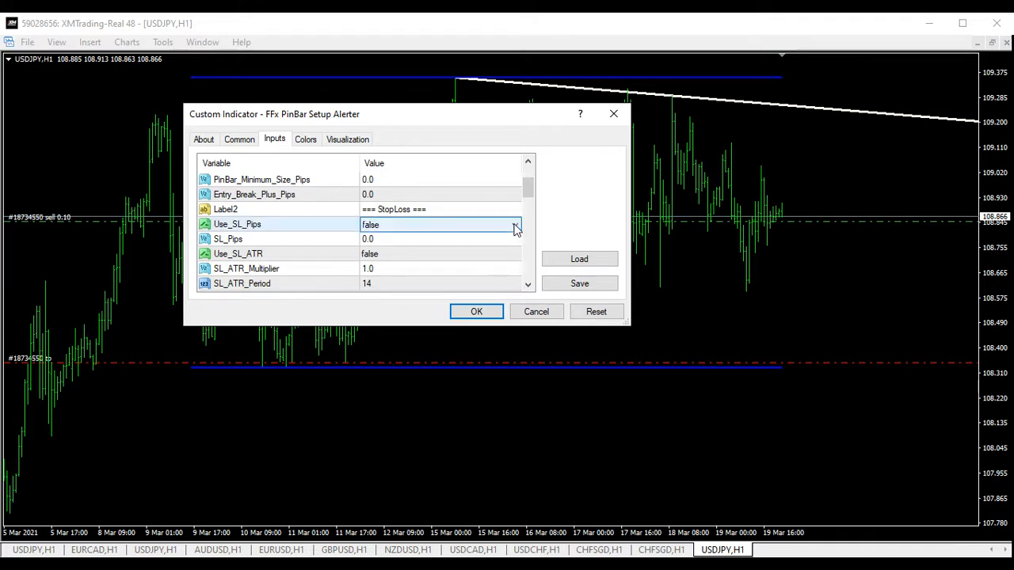
click(514, 225)
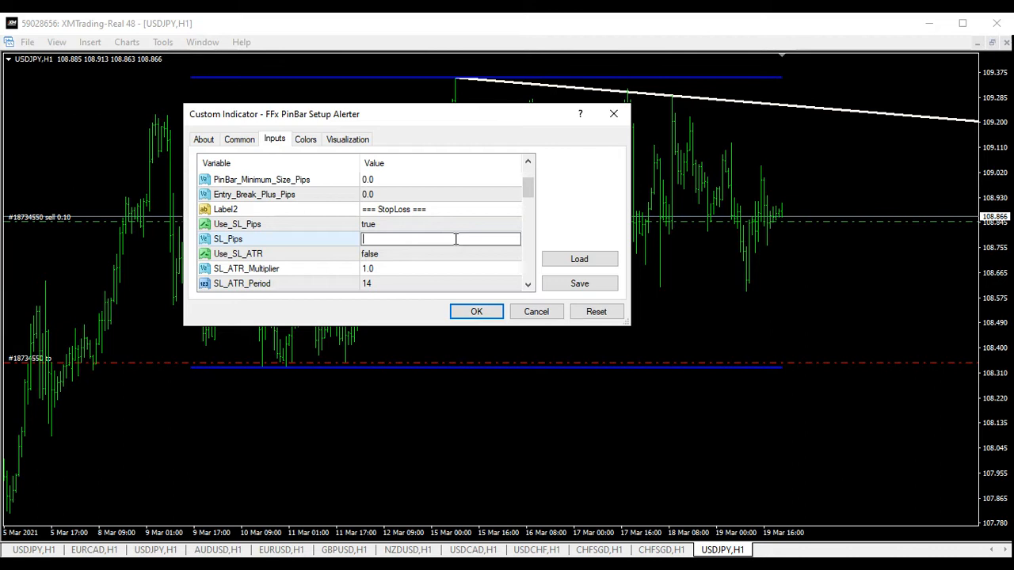
text(4)
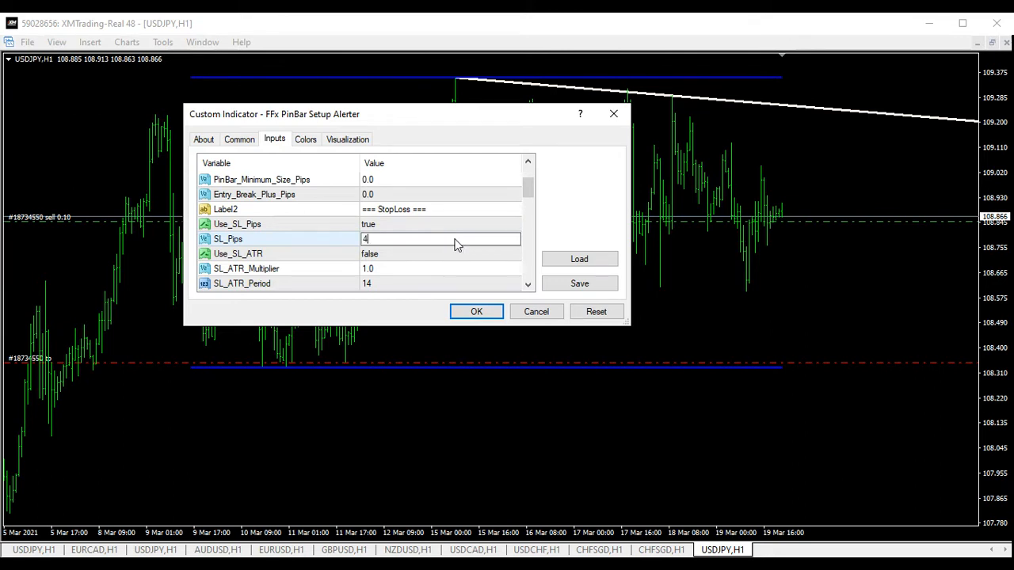
text(50)
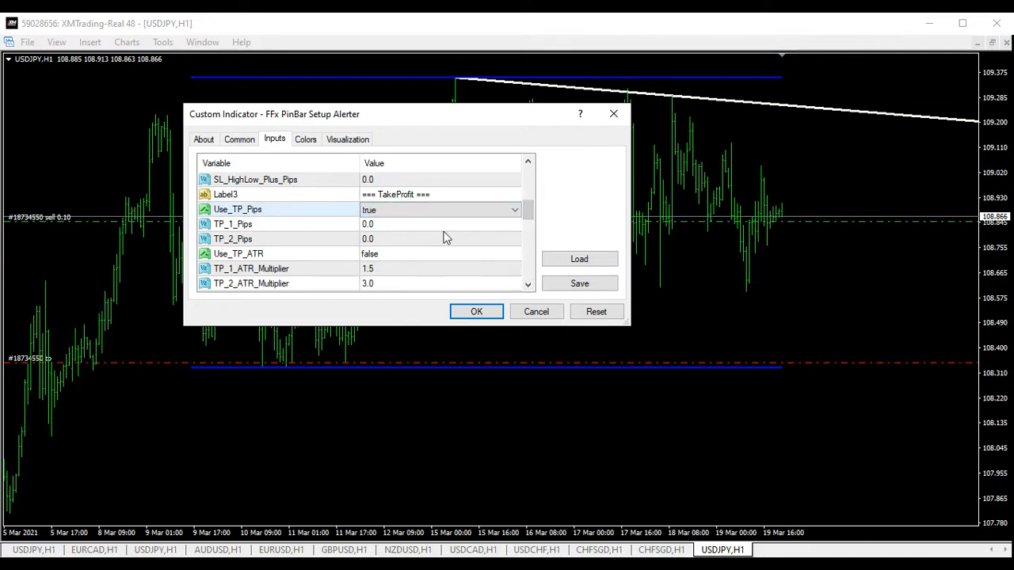
mouse_move(404, 229)
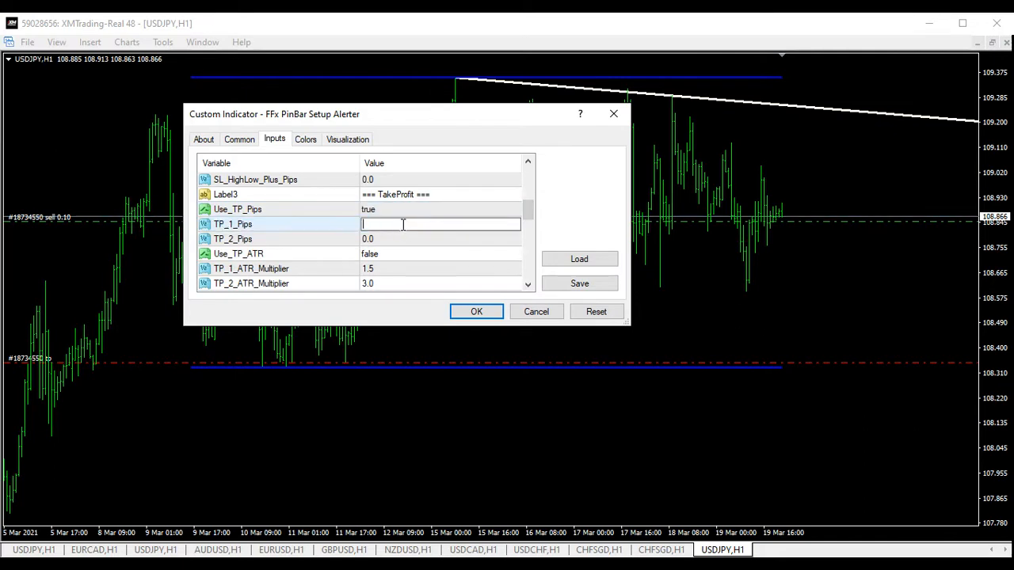
Enter take-profit targets TP_1_Pips 25 and TP_2_Pips 50
text(2)
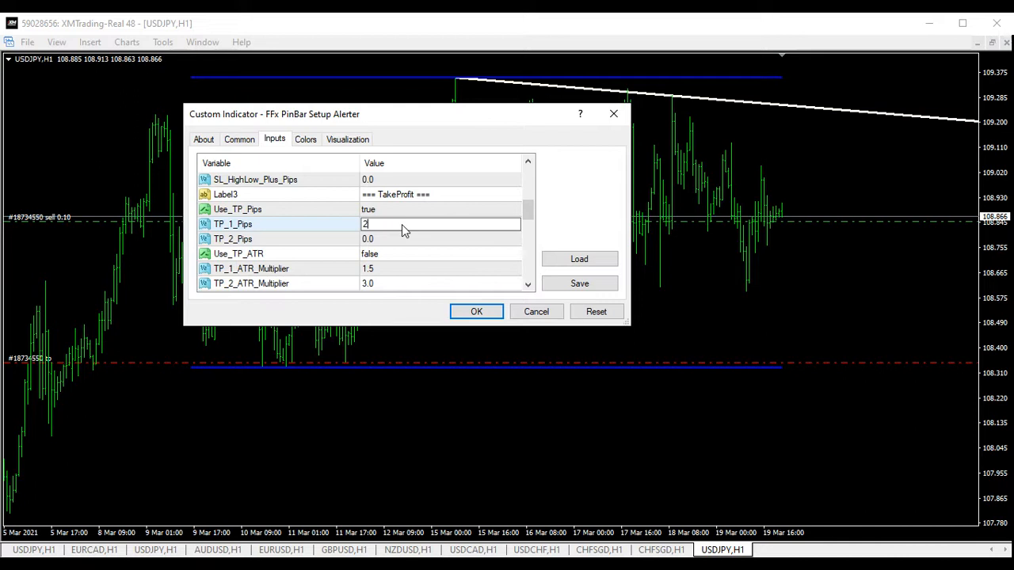
text(5)
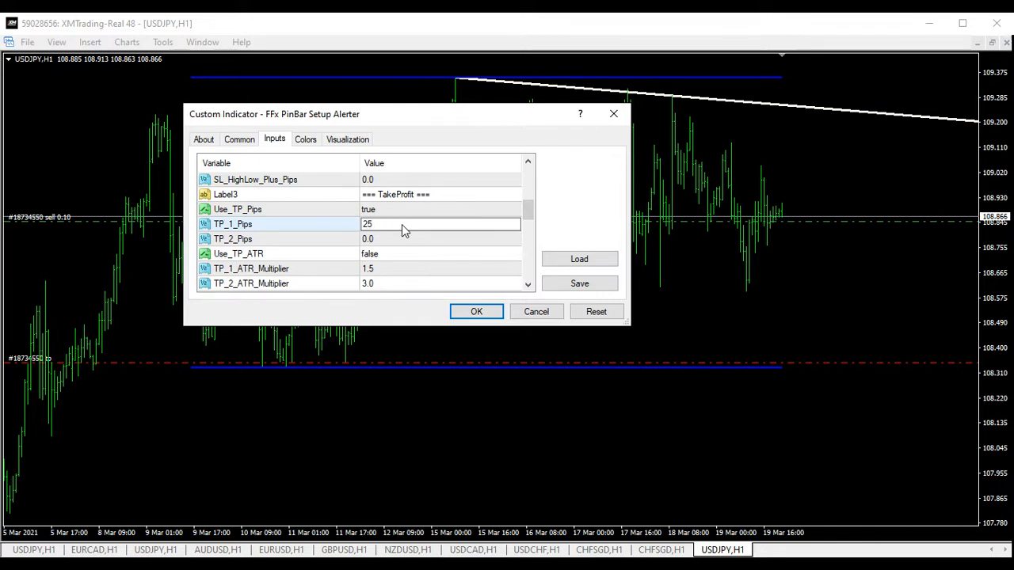
click(440, 238)
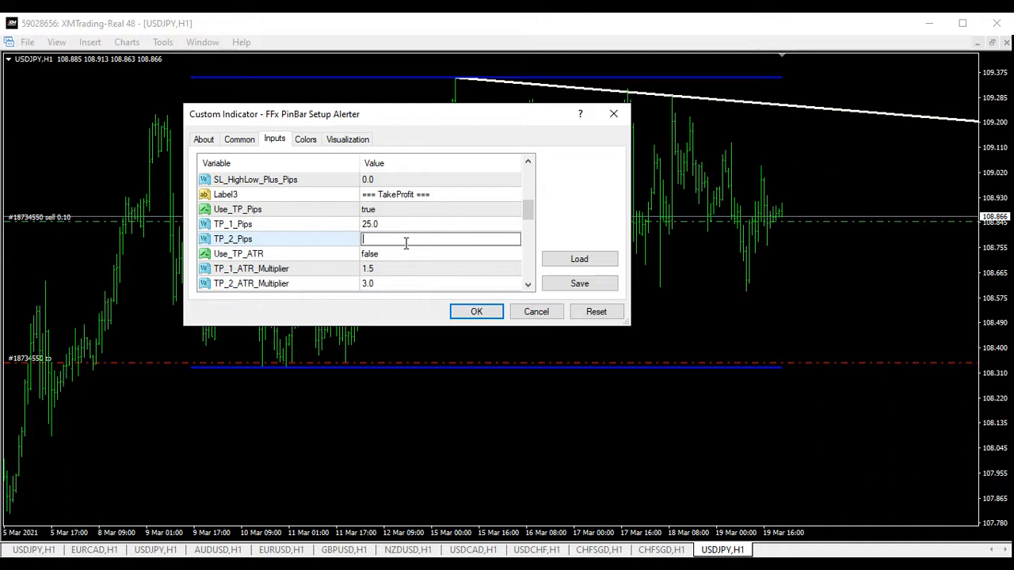
text(50)
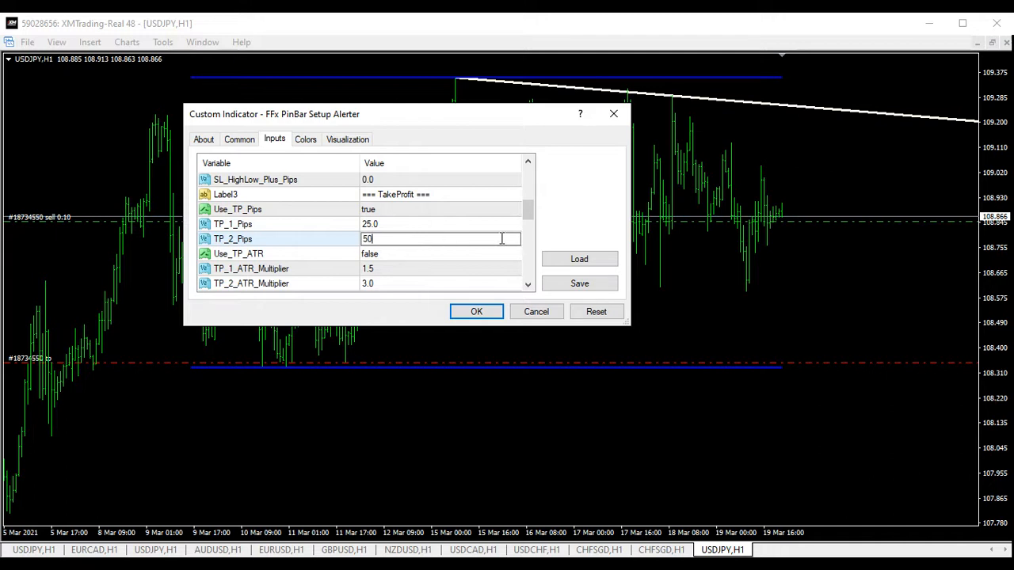
click(528, 284)
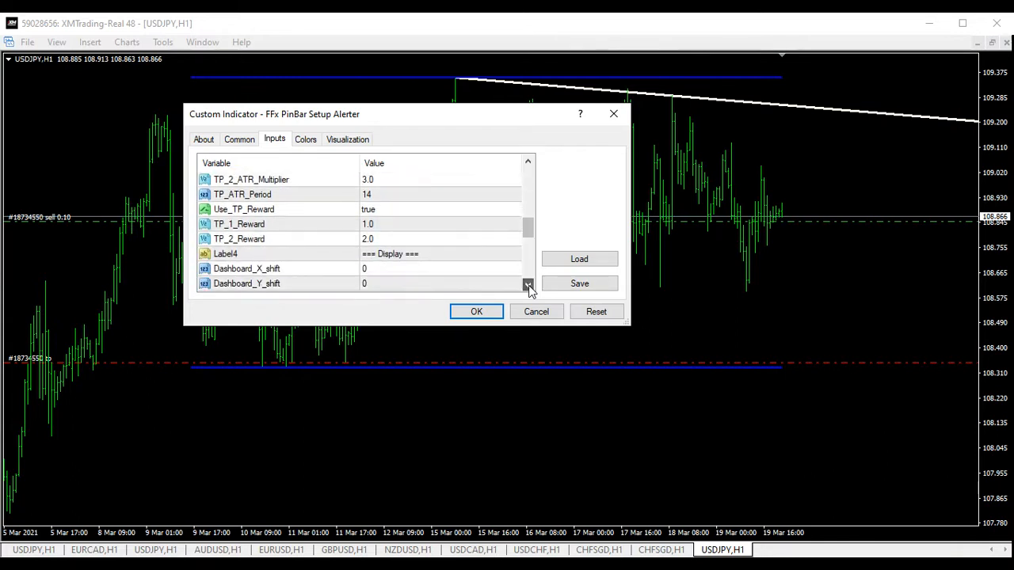
Enable sound, pop-up, SendAlertEmail and SendAlertPush alerts for the alerter
click(527, 283)
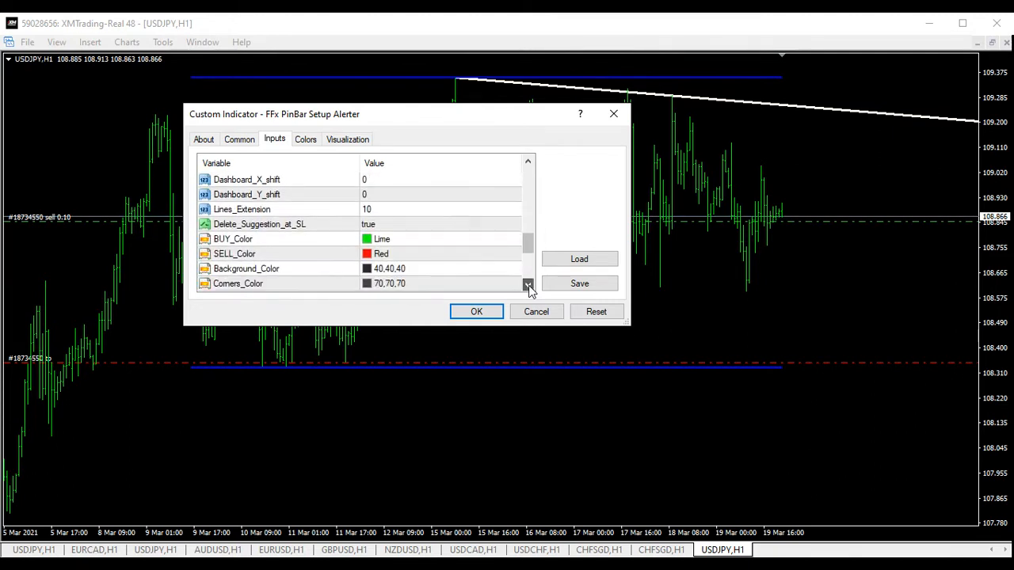
scroll(down, 3)
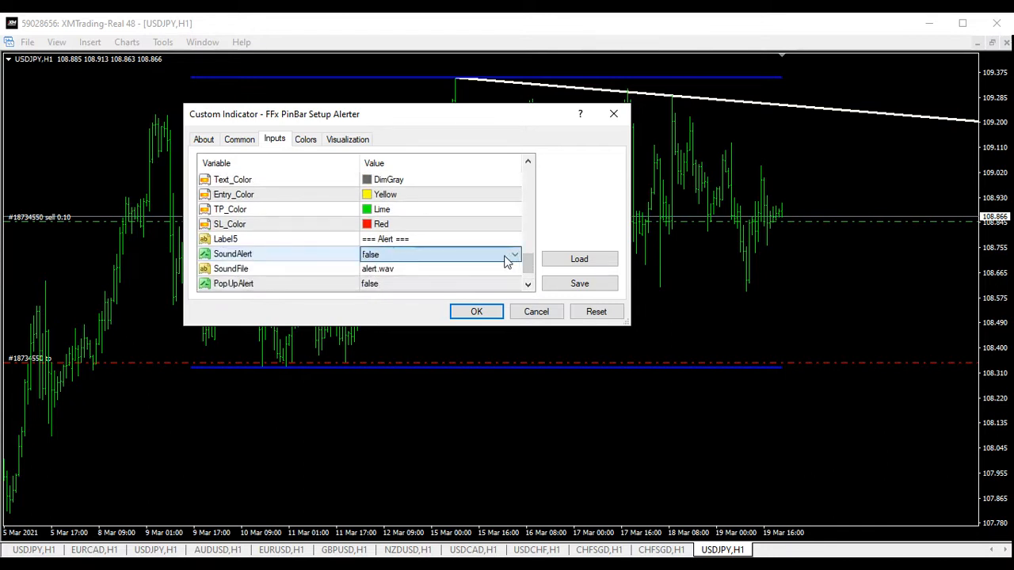
click(514, 254)
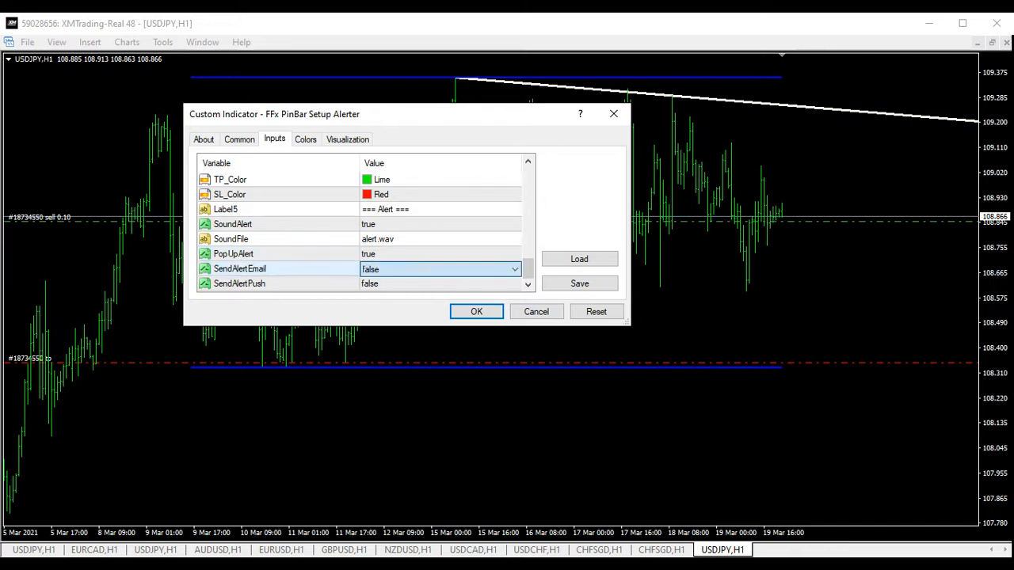
click(515, 270)
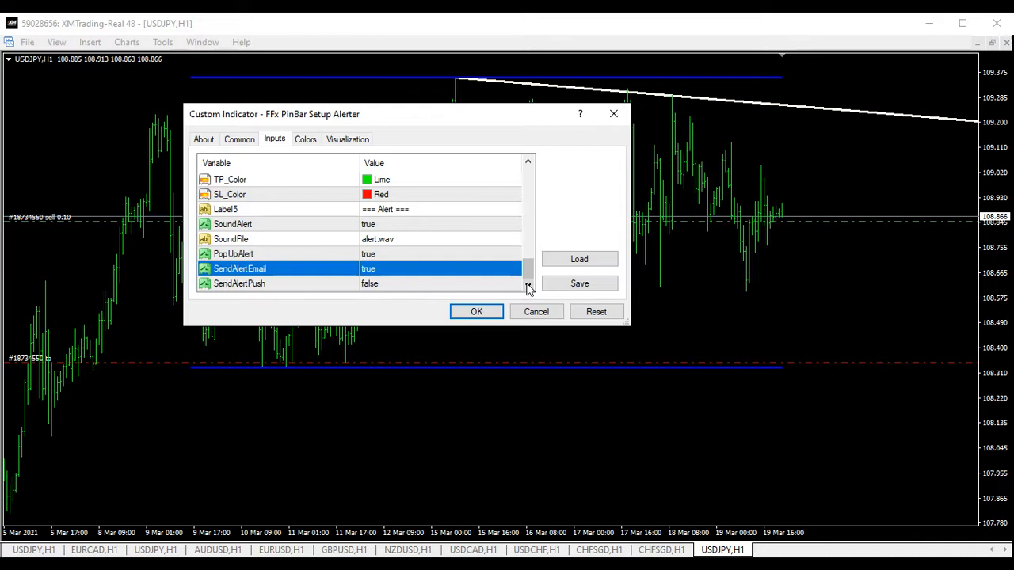
mouse_move(511, 289)
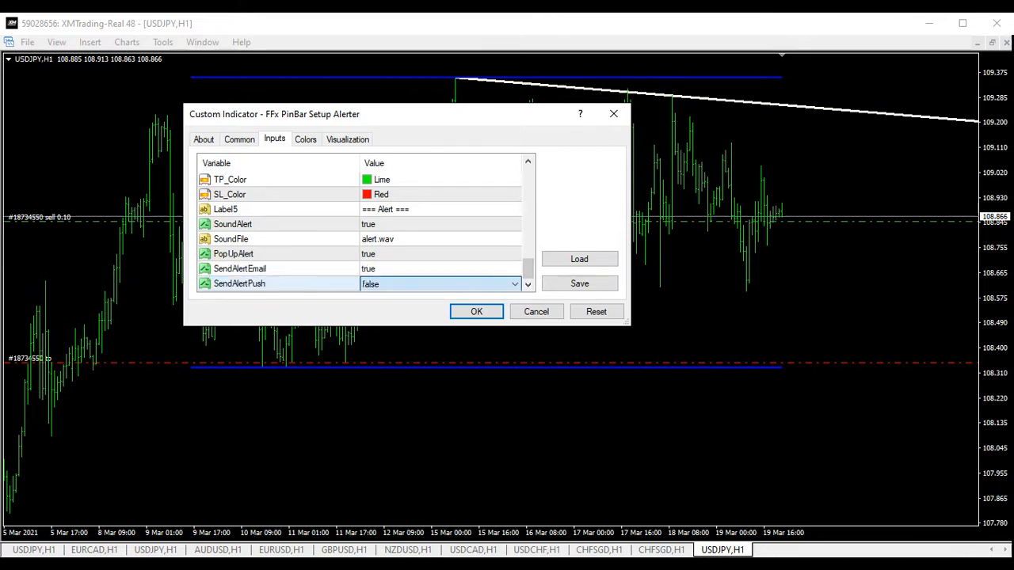
click(514, 284)
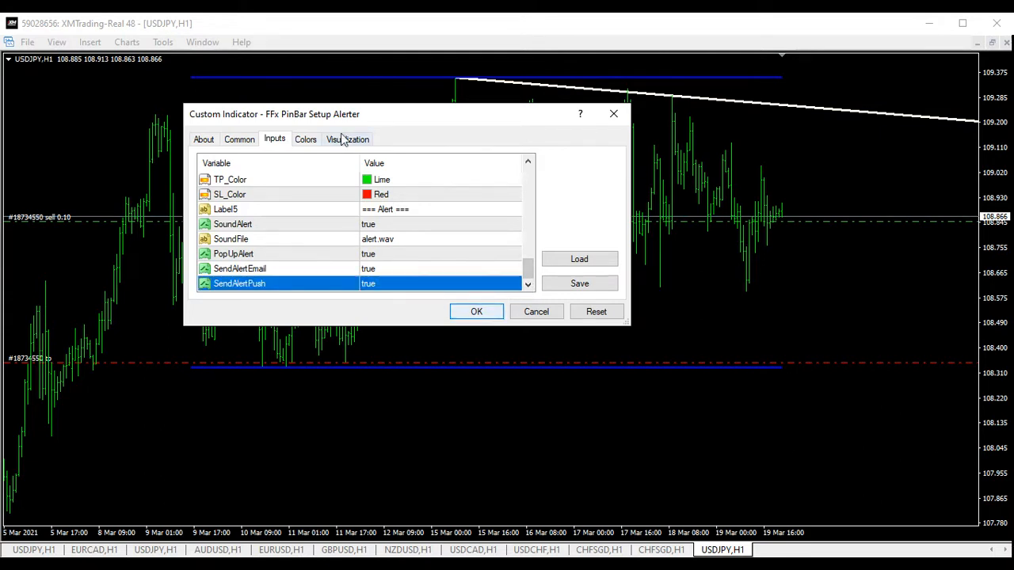
click(304, 140)
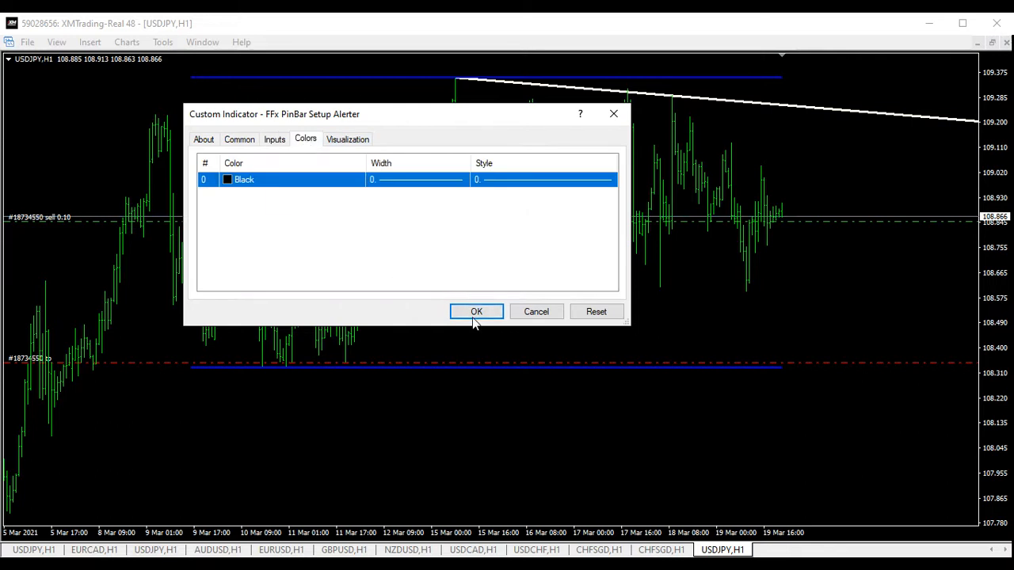
Apply the settings so the FFx Pin Bar dashboard shows 'Waiting For Signal' on the chart
click(475, 311)
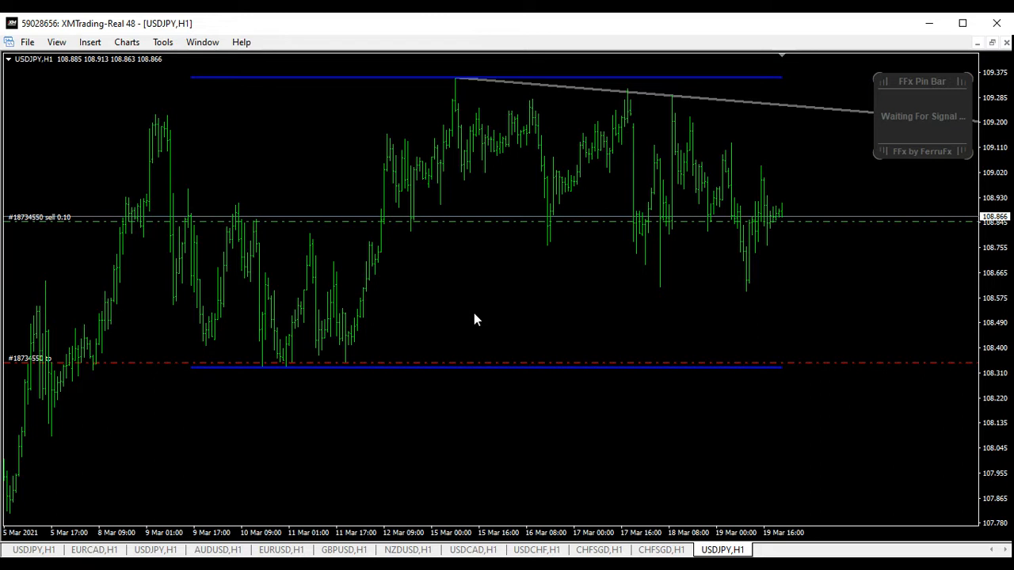
mouse_move(288, 374)
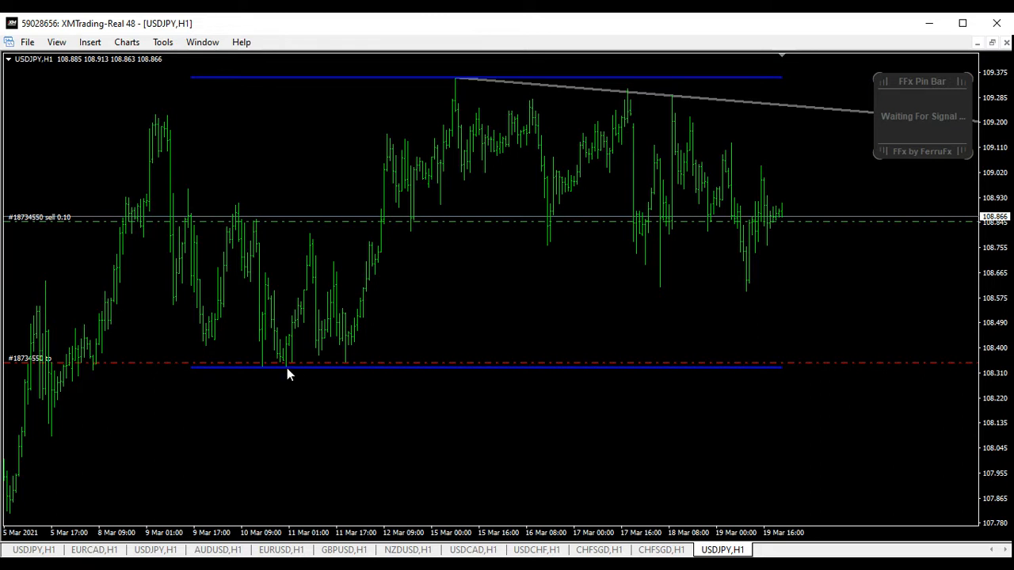
mouse_move(301, 372)
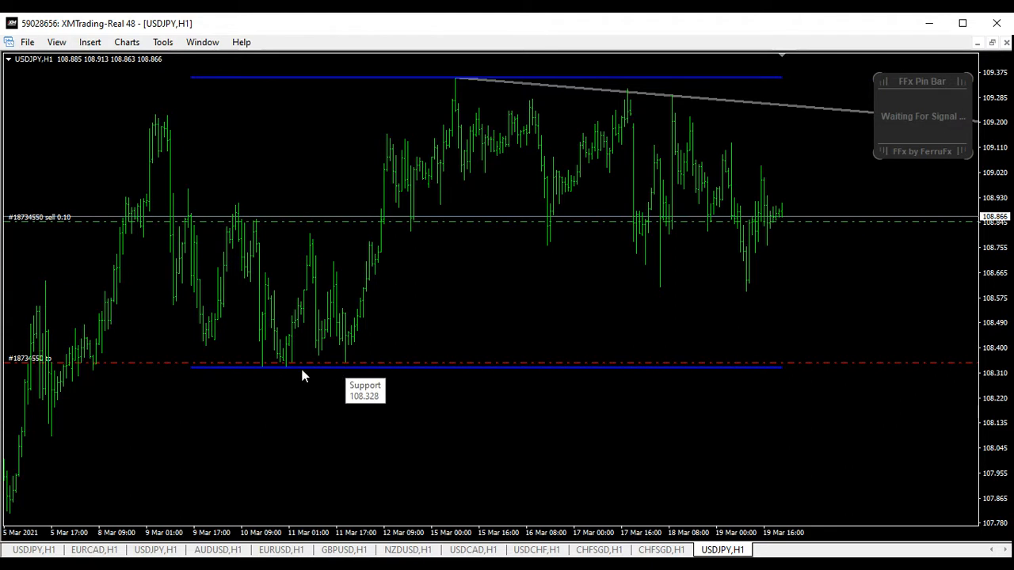
mouse_move(325, 367)
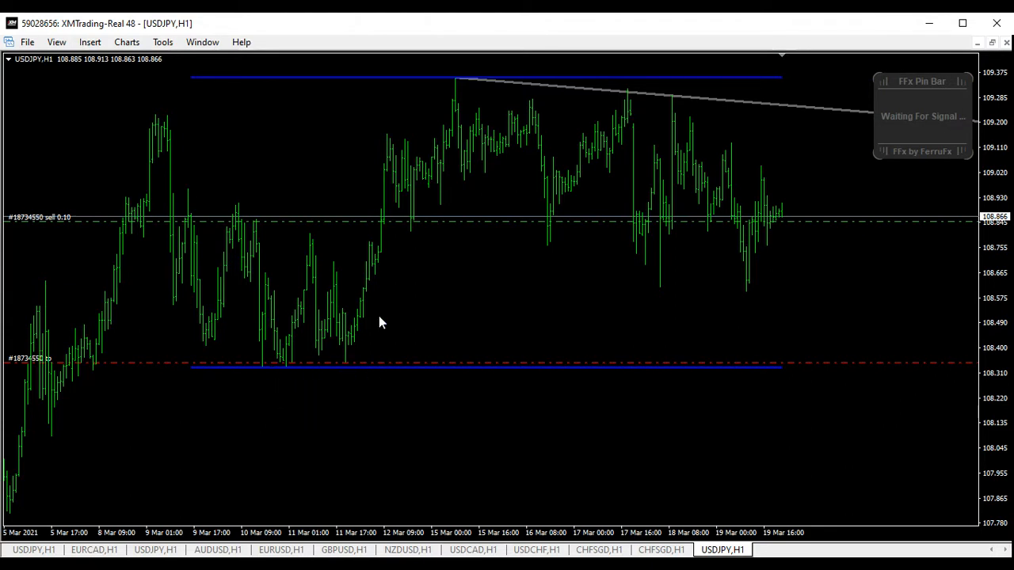
mouse_move(410, 237)
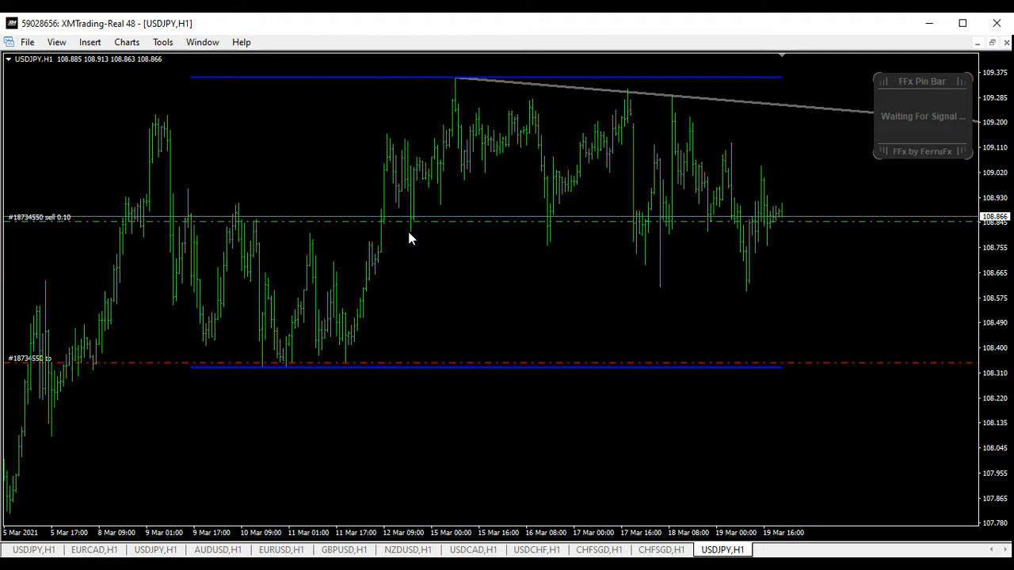
mouse_move(445, 222)
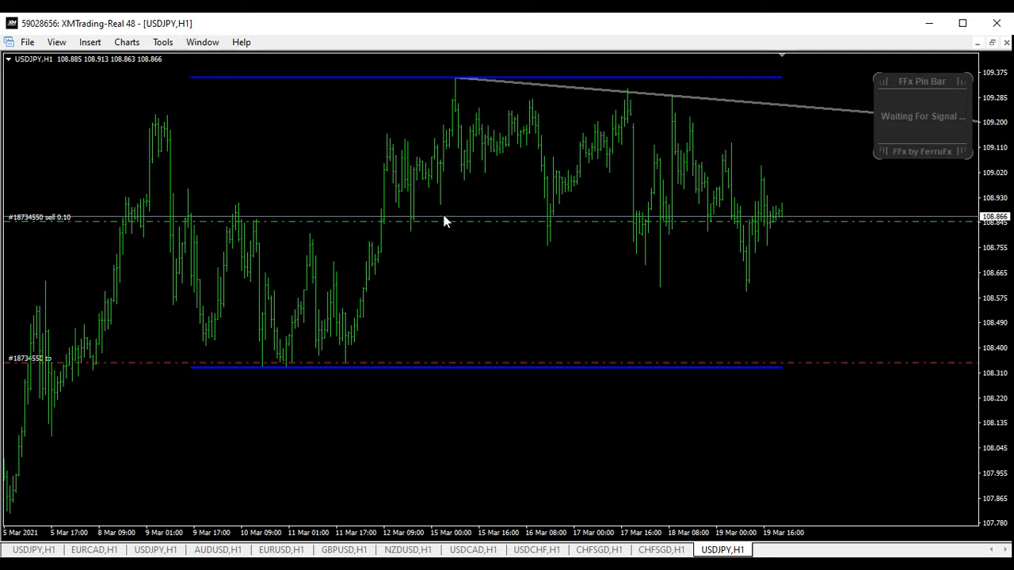
mouse_move(269, 372)
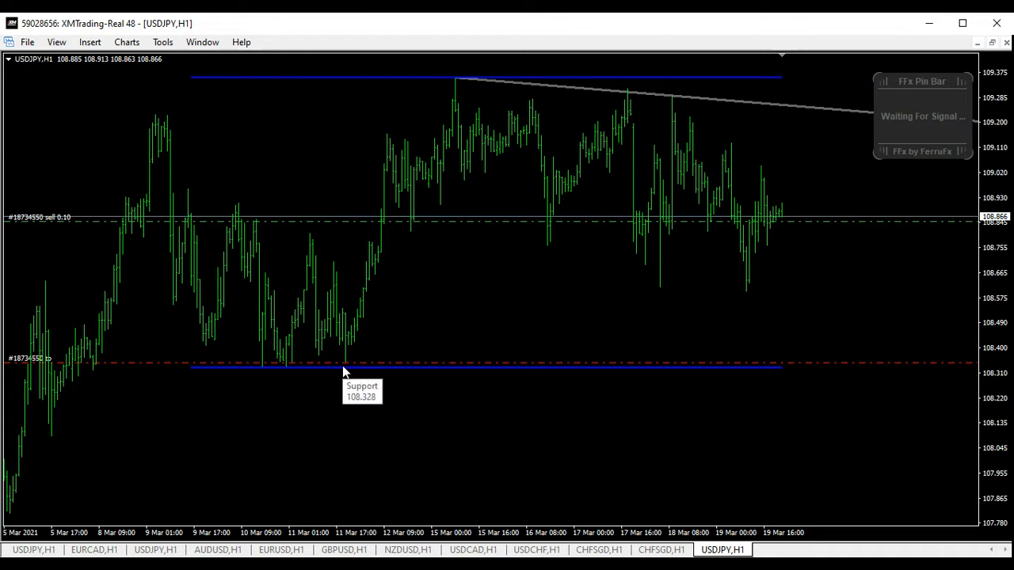
mouse_move(468, 85)
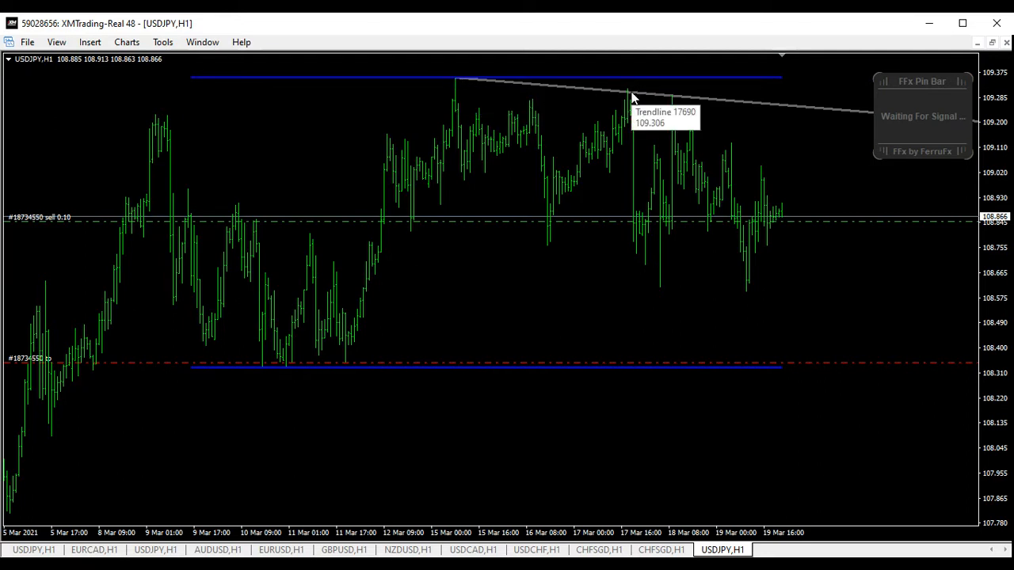
mouse_move(691, 123)
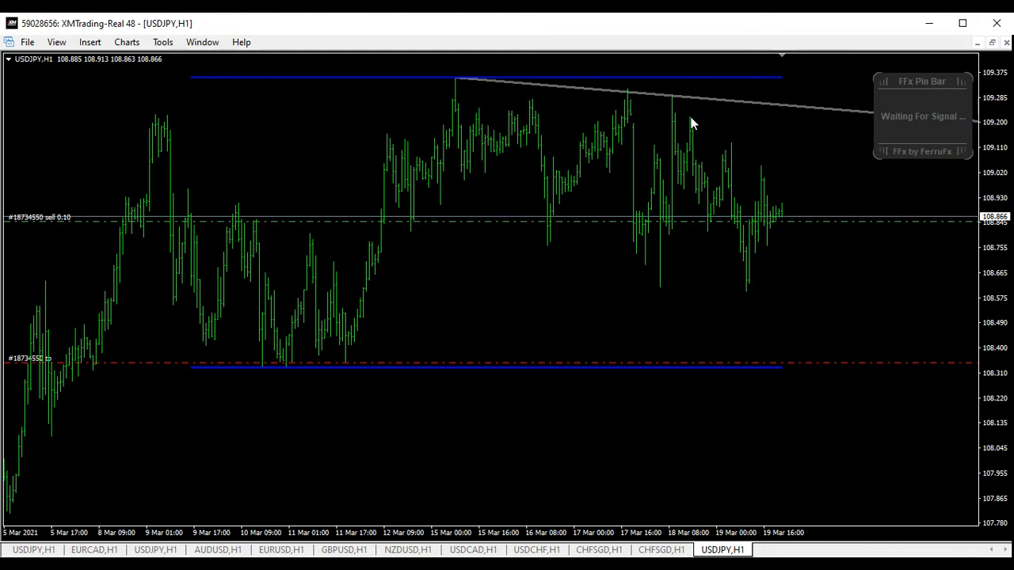
mouse_move(821, 195)
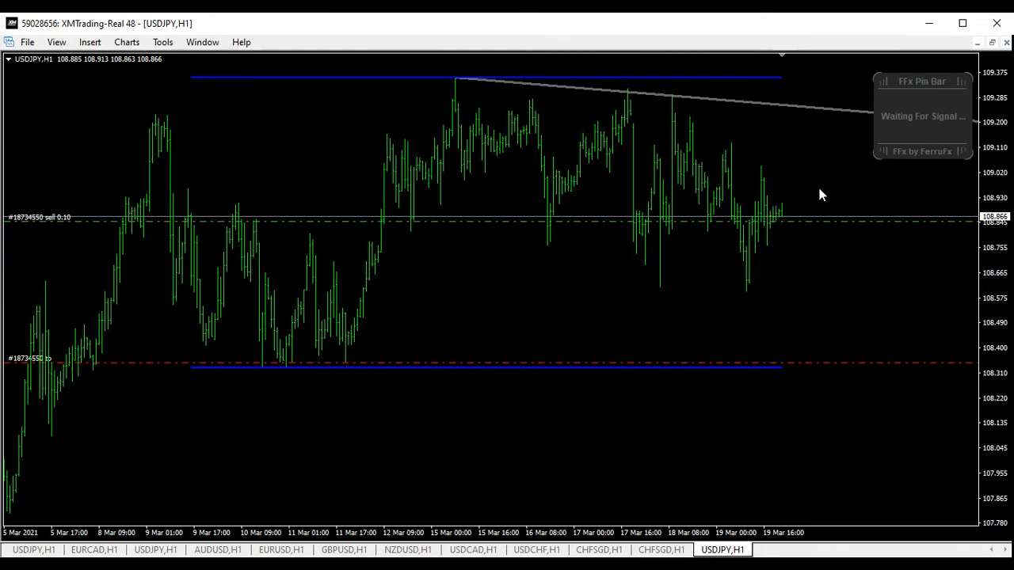
mouse_move(844, 181)
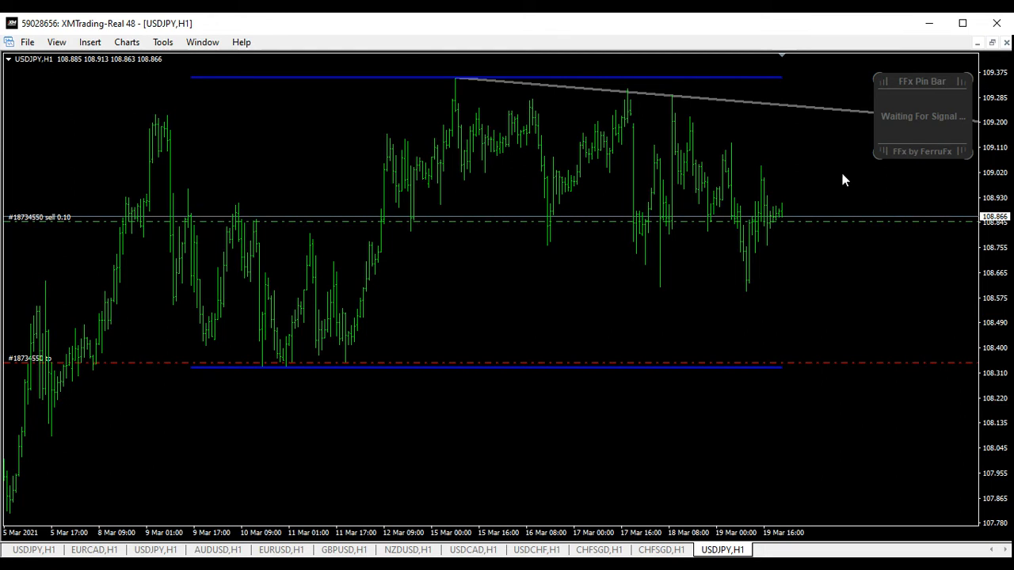
mouse_move(960, 125)
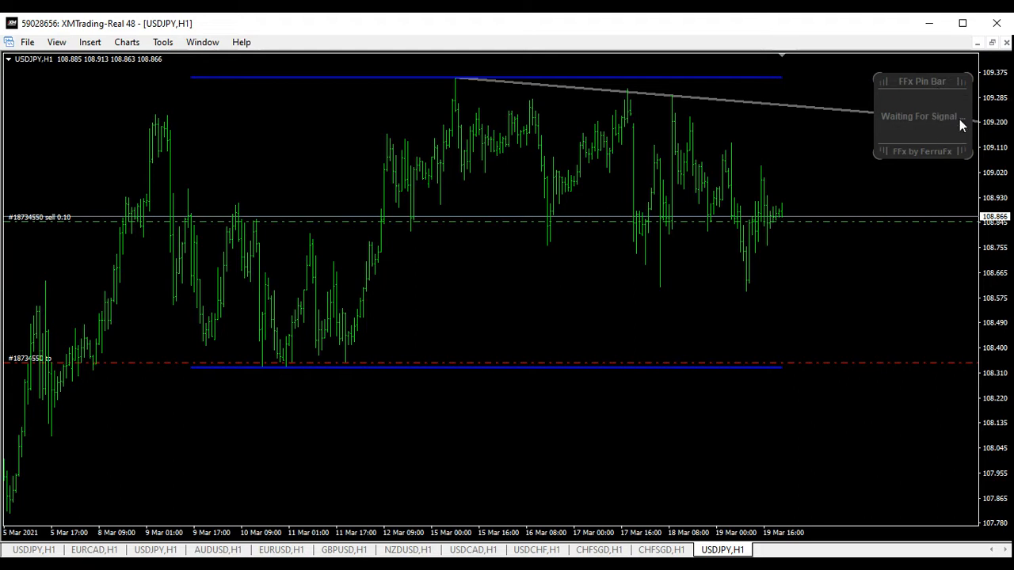
mouse_move(891, 97)
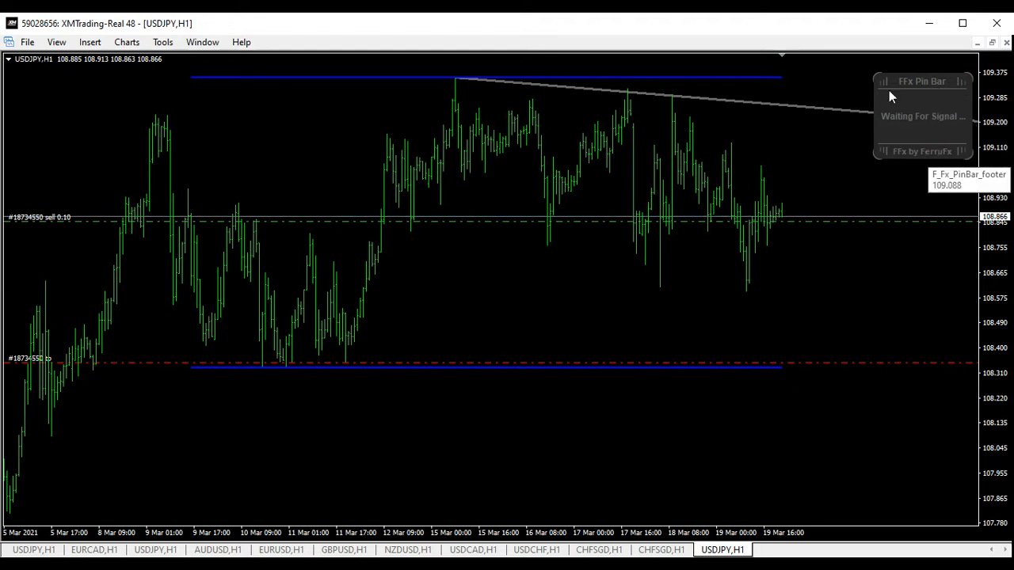
mouse_move(786, 214)
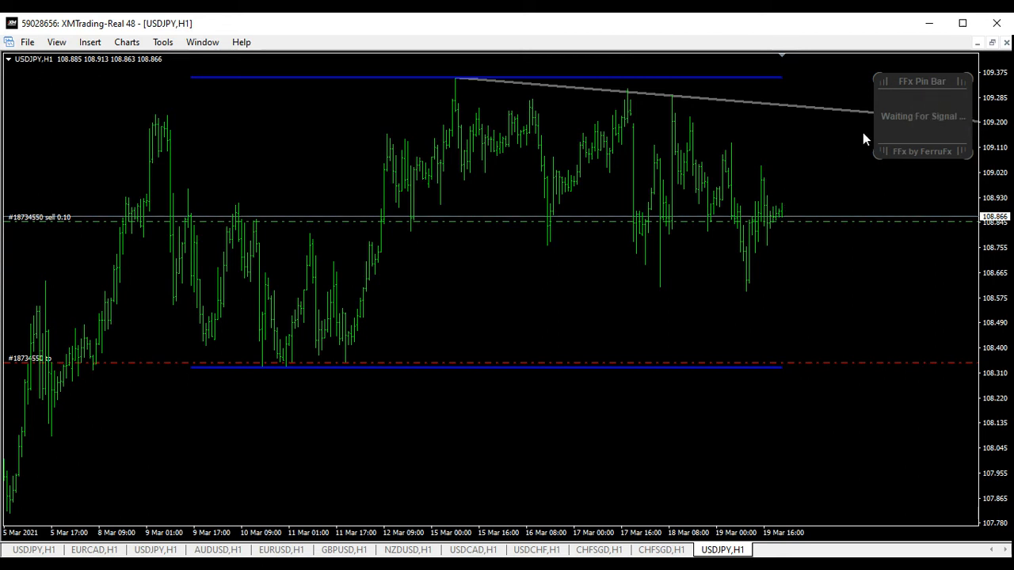
mouse_move(802, 184)
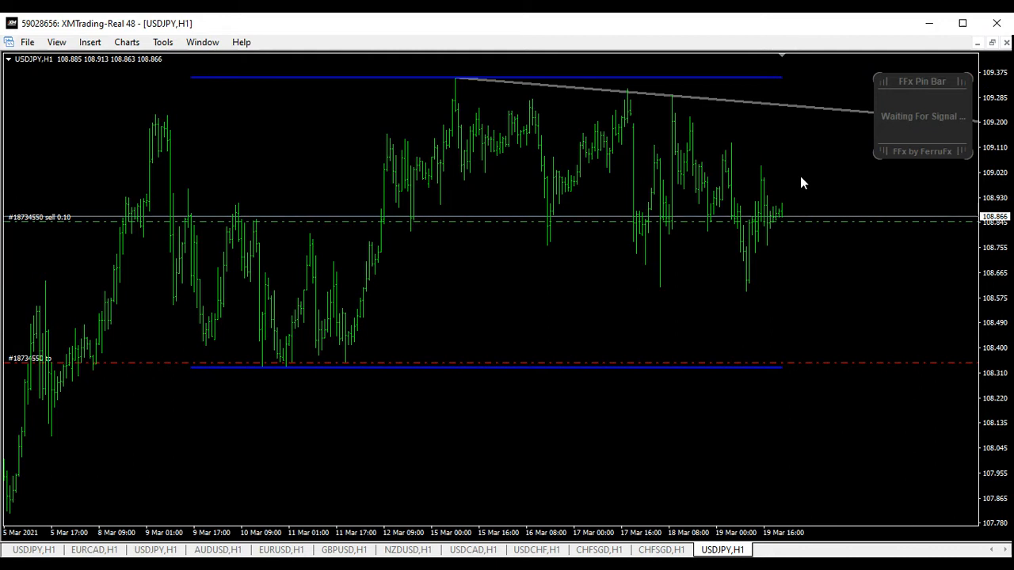
mouse_move(913, 119)
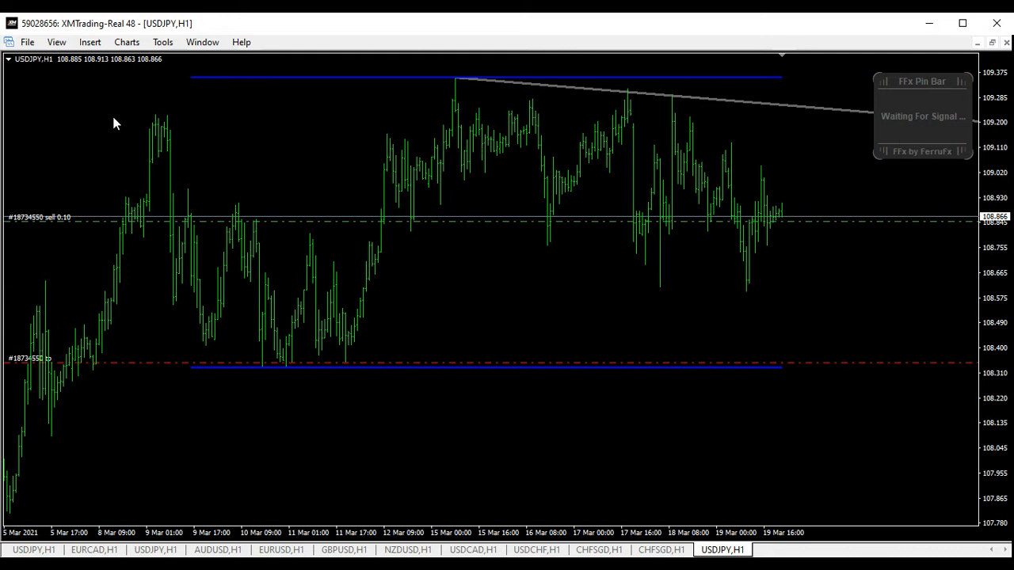
mouse_move(320, 152)
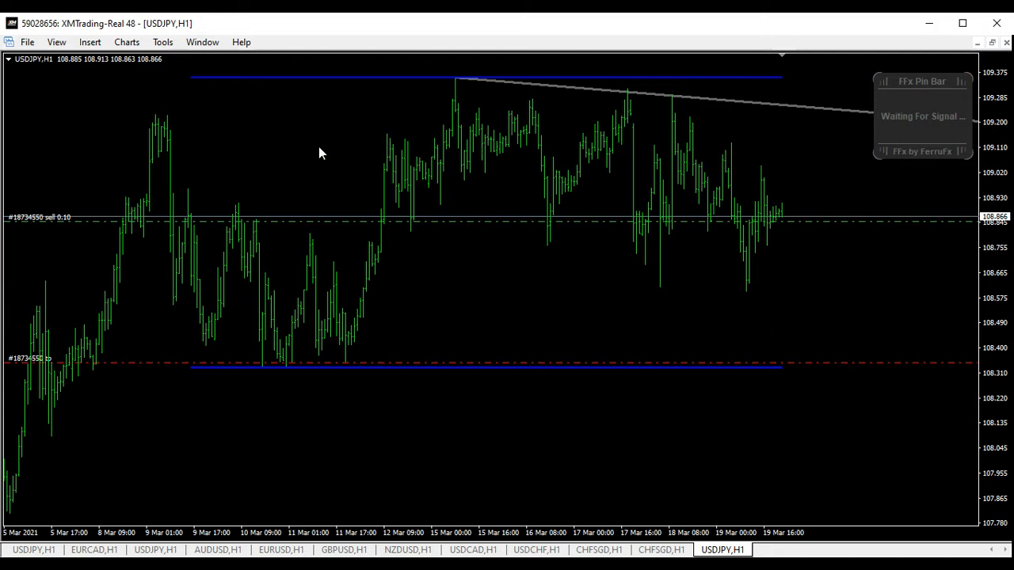